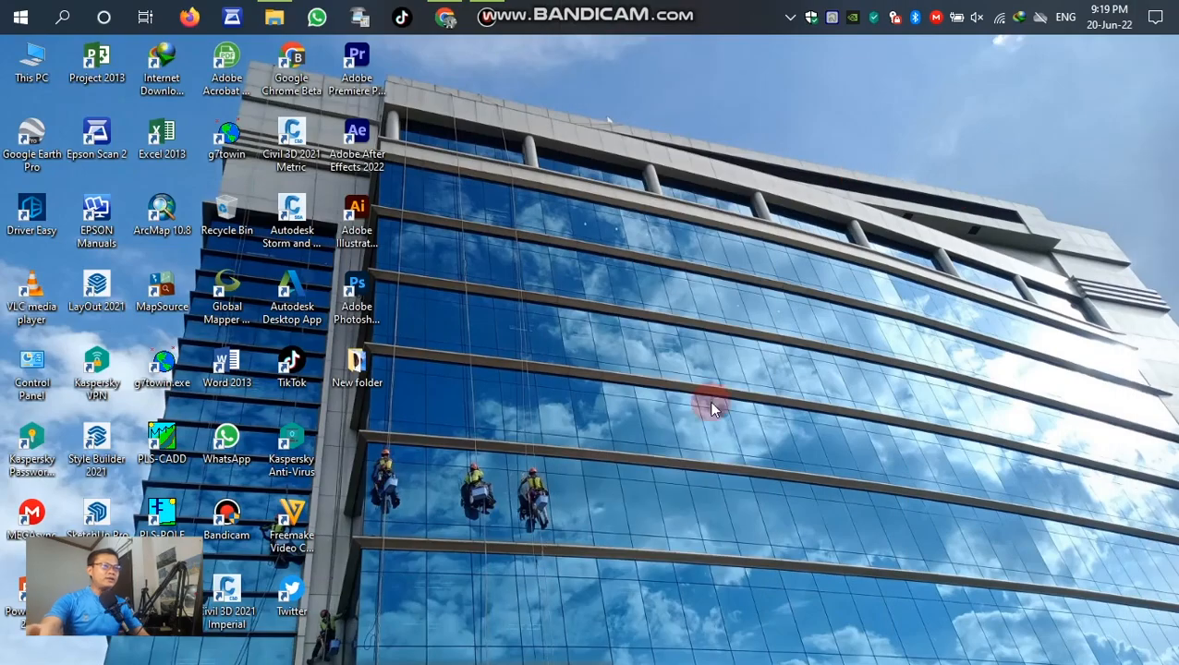
# Step: Browse the animation assets folder and select the multicoloured balloon image
pyautogui.doubleClick(357, 360)
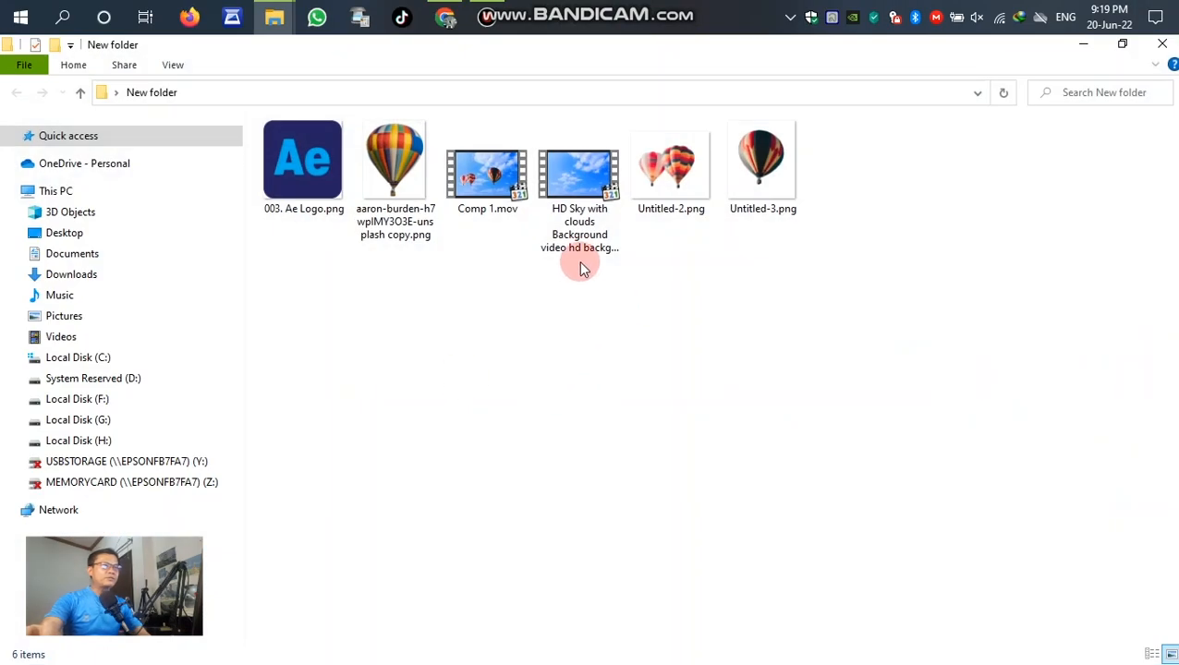
pyautogui.click(396, 170)
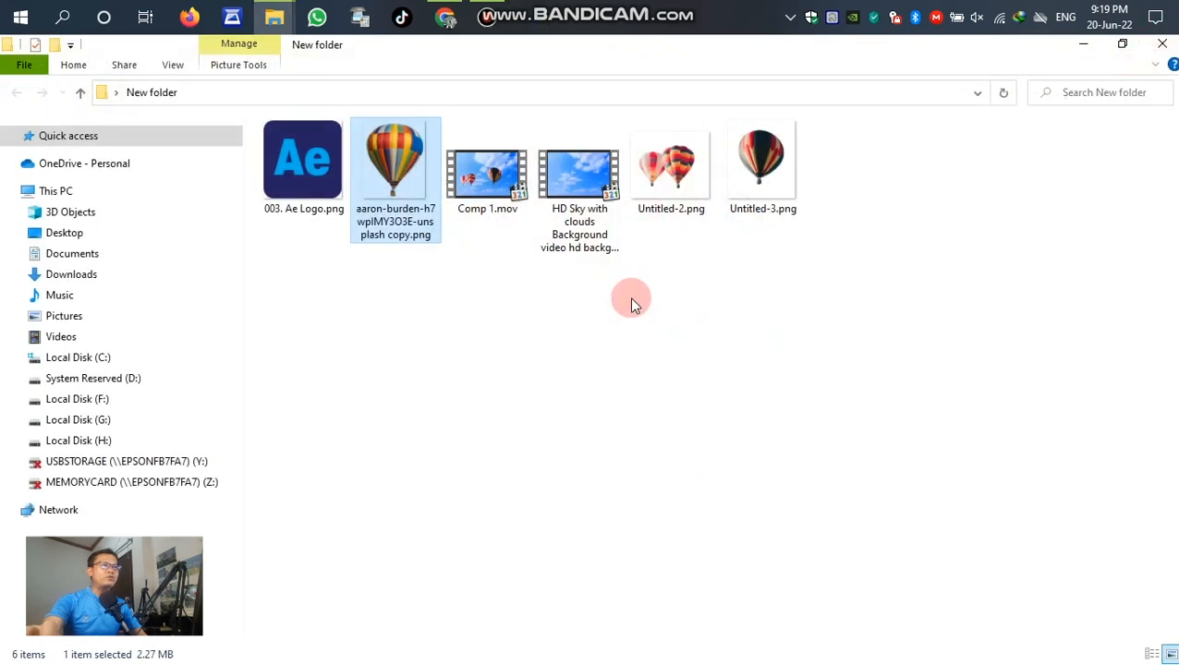
pyautogui.moveTo(732, 268)
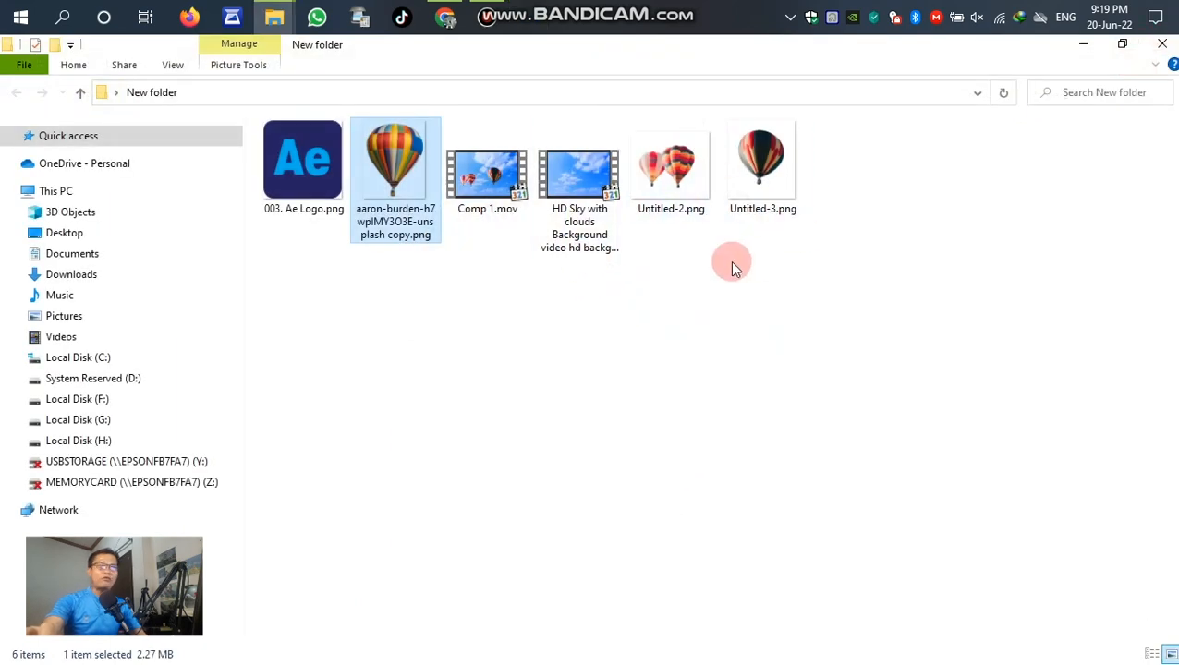
pyautogui.moveTo(676, 337)
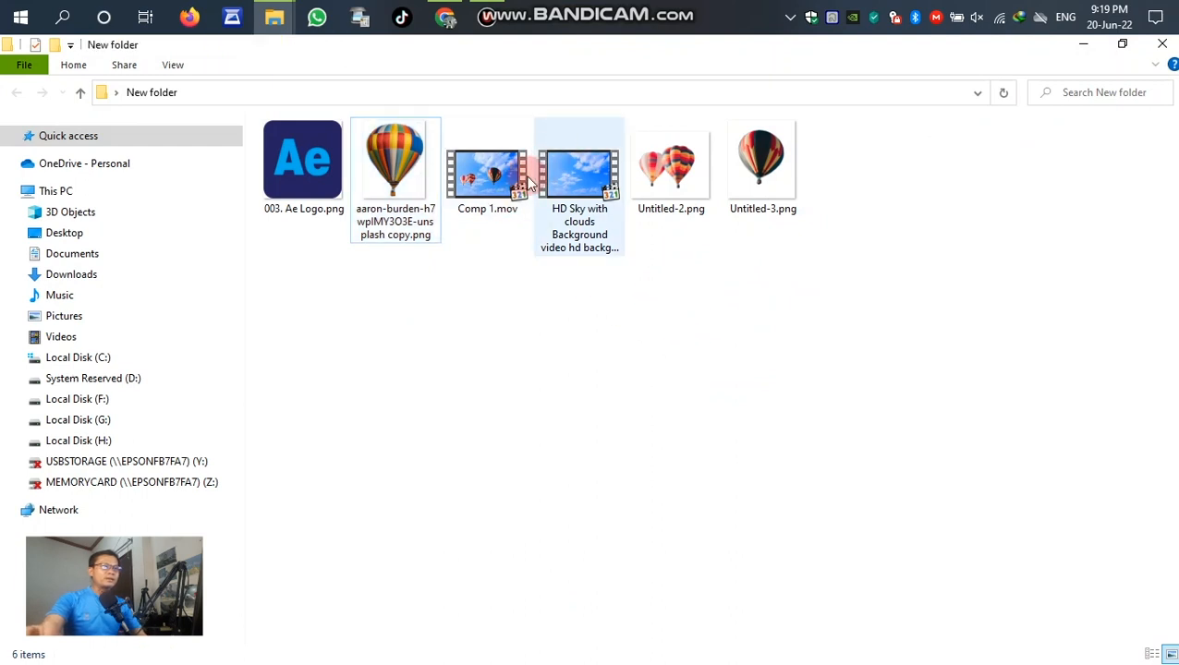
pyautogui.doubleClick(488, 175)
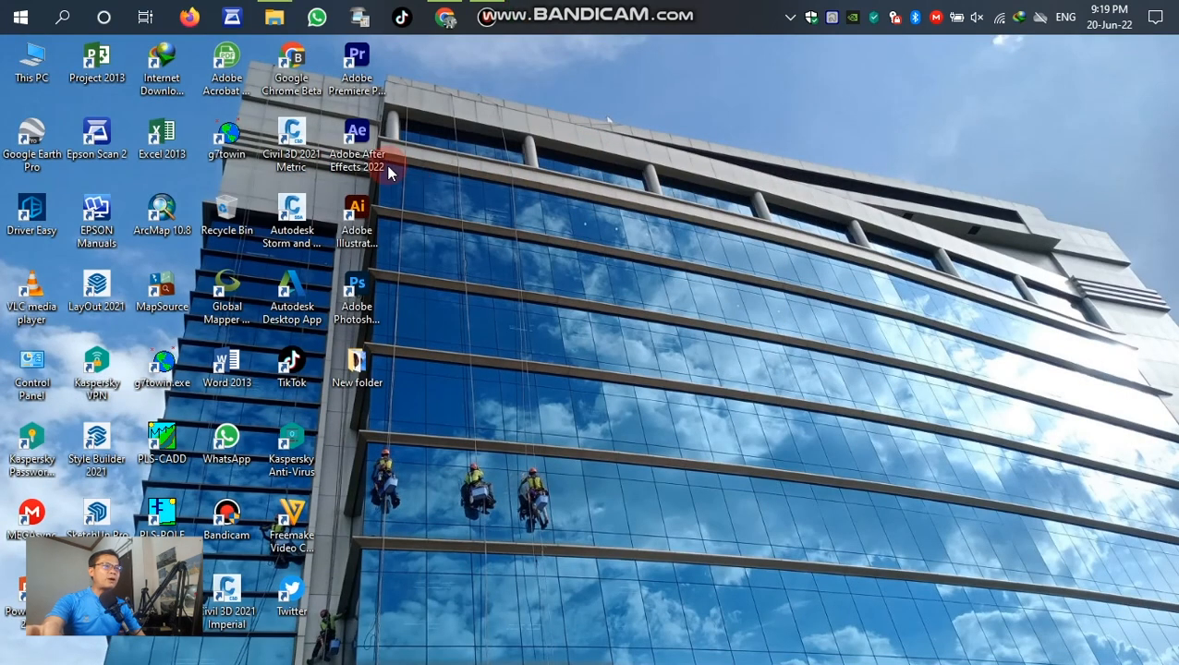
# Step: Launch After Effects 2022 and start a new composition
pyautogui.click(356, 147)
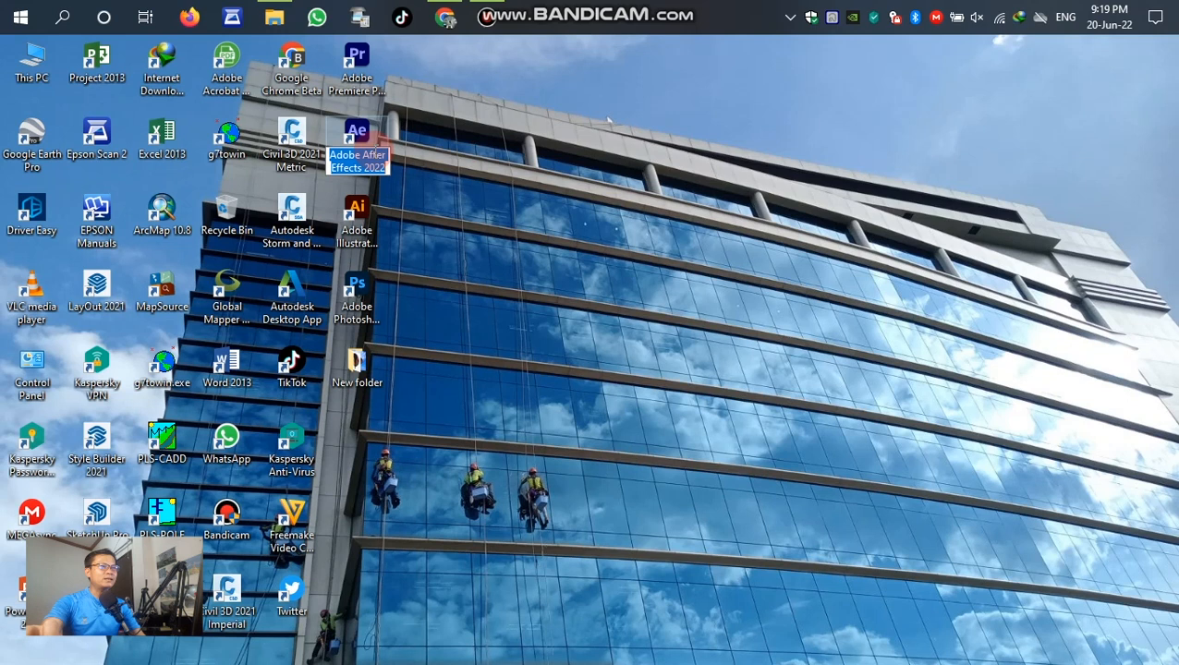
pyautogui.doubleClick(359, 137)
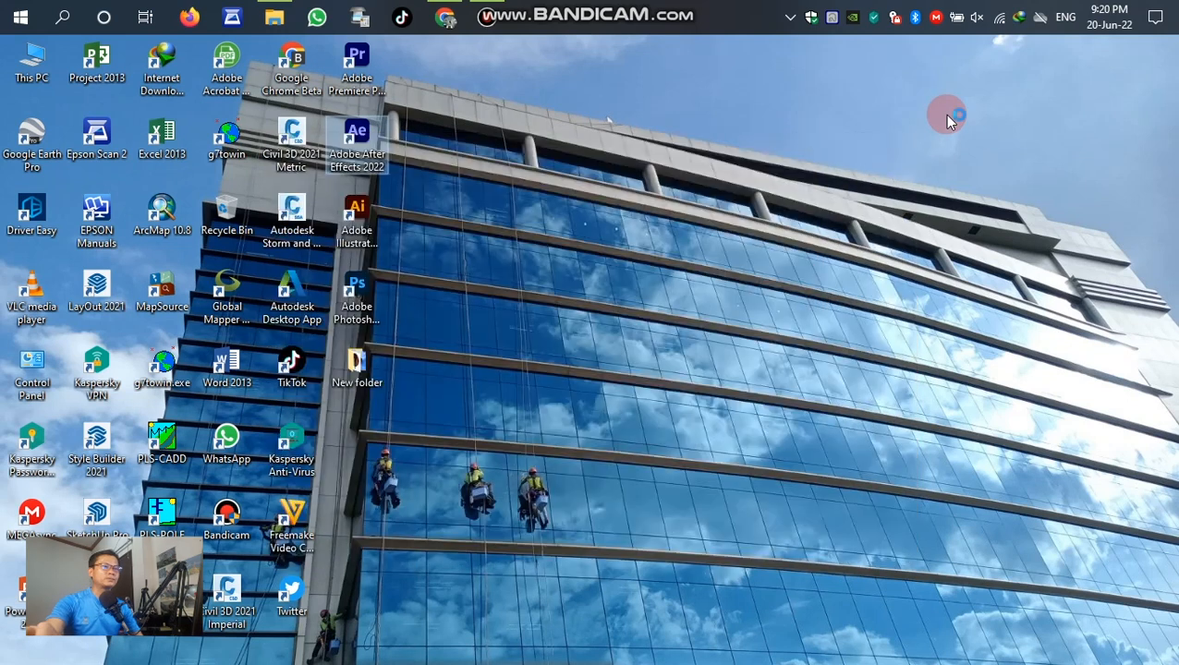
pyautogui.doubleClick(356, 139)
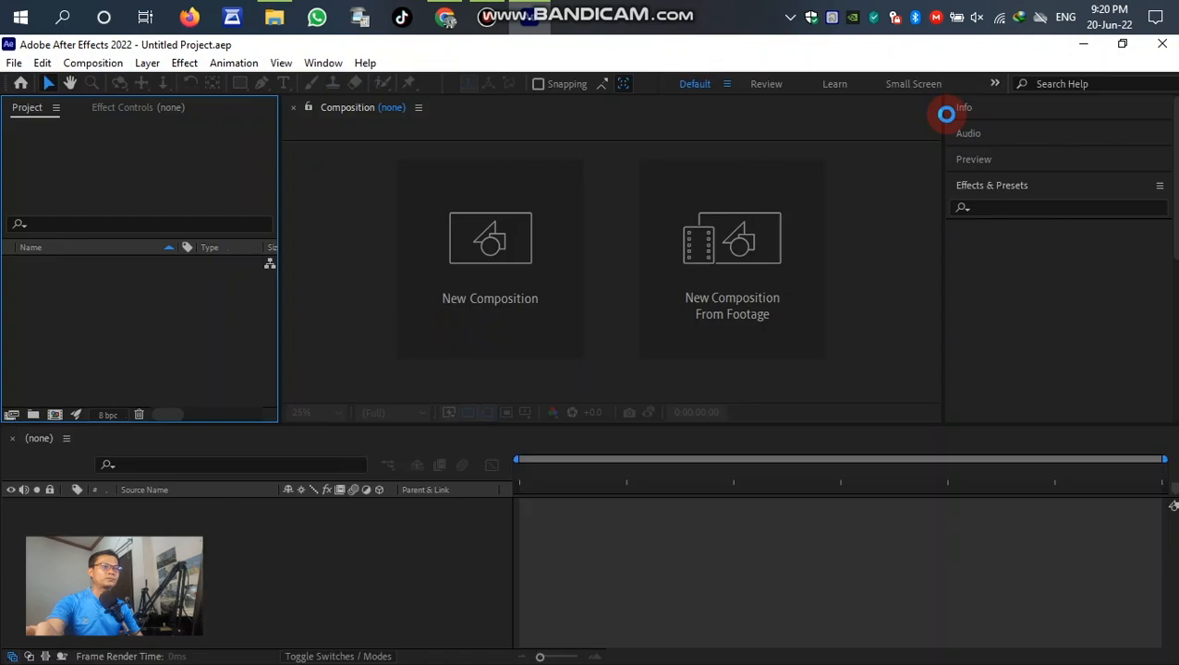
pyautogui.click(990, 184)
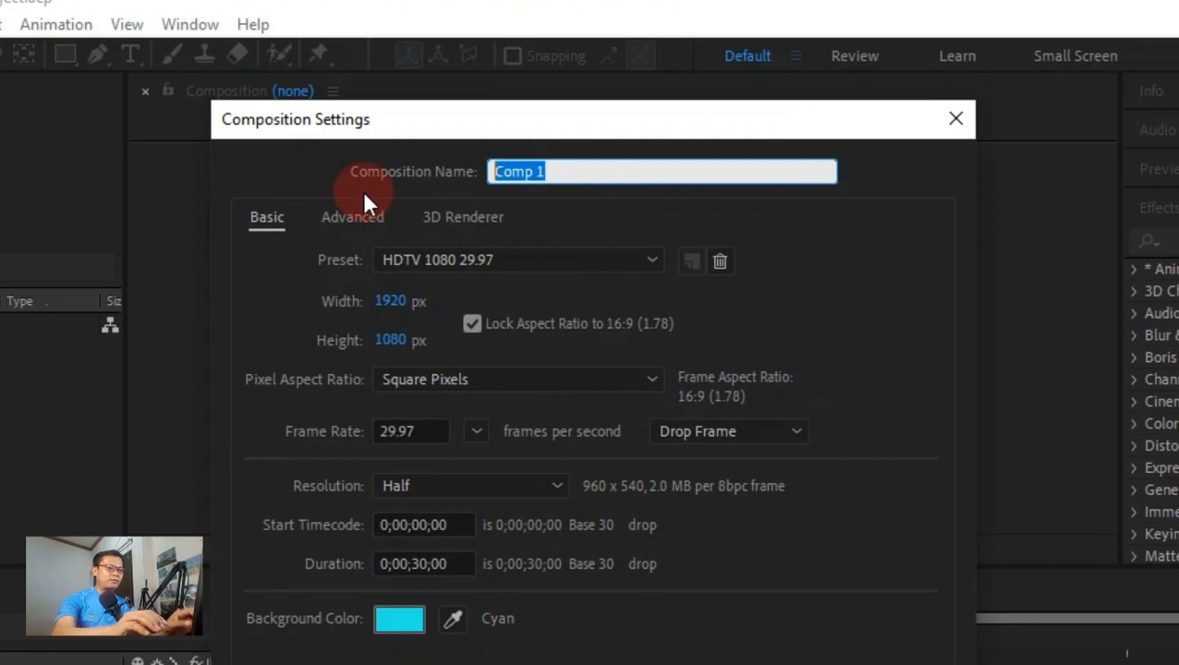
# Step: Name the composition Balloon Flow up and bring up its background colour picker
pyautogui.write('Balloon Flow up')
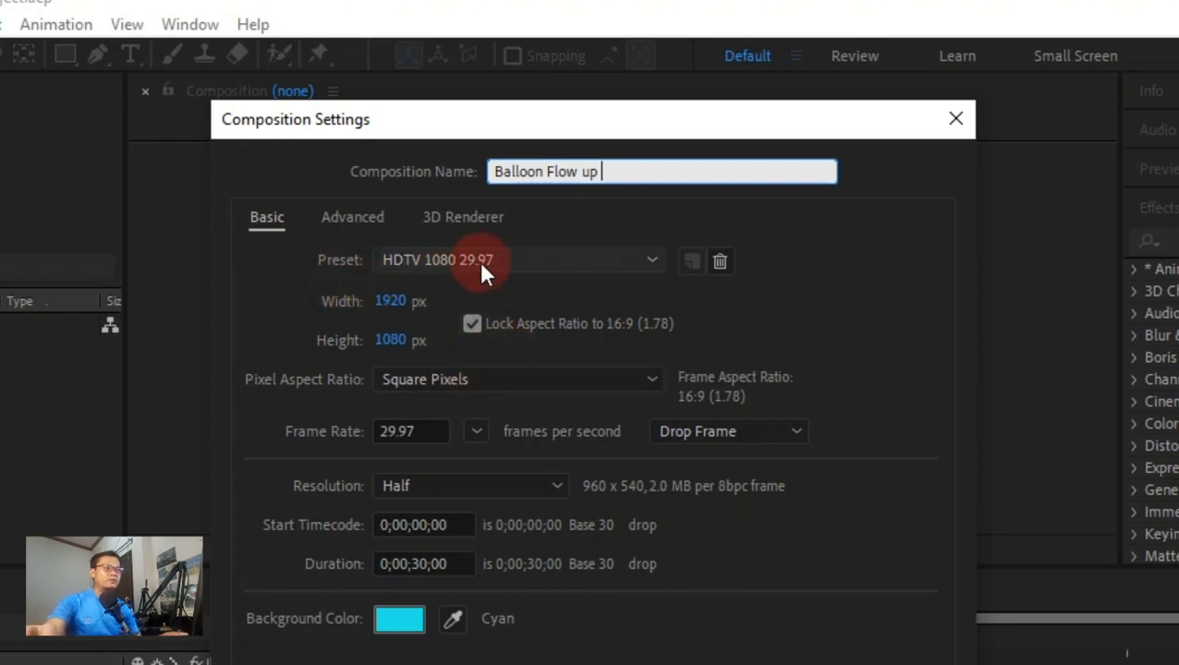
pyautogui.moveTo(458, 281)
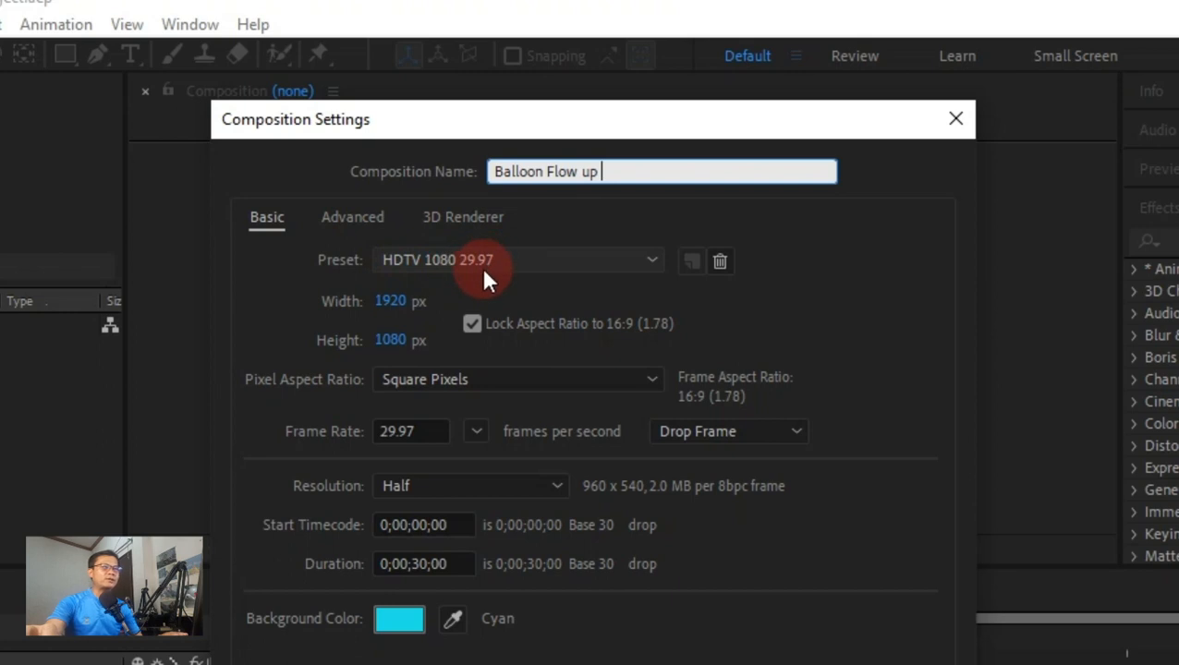
pyautogui.moveTo(410, 392)
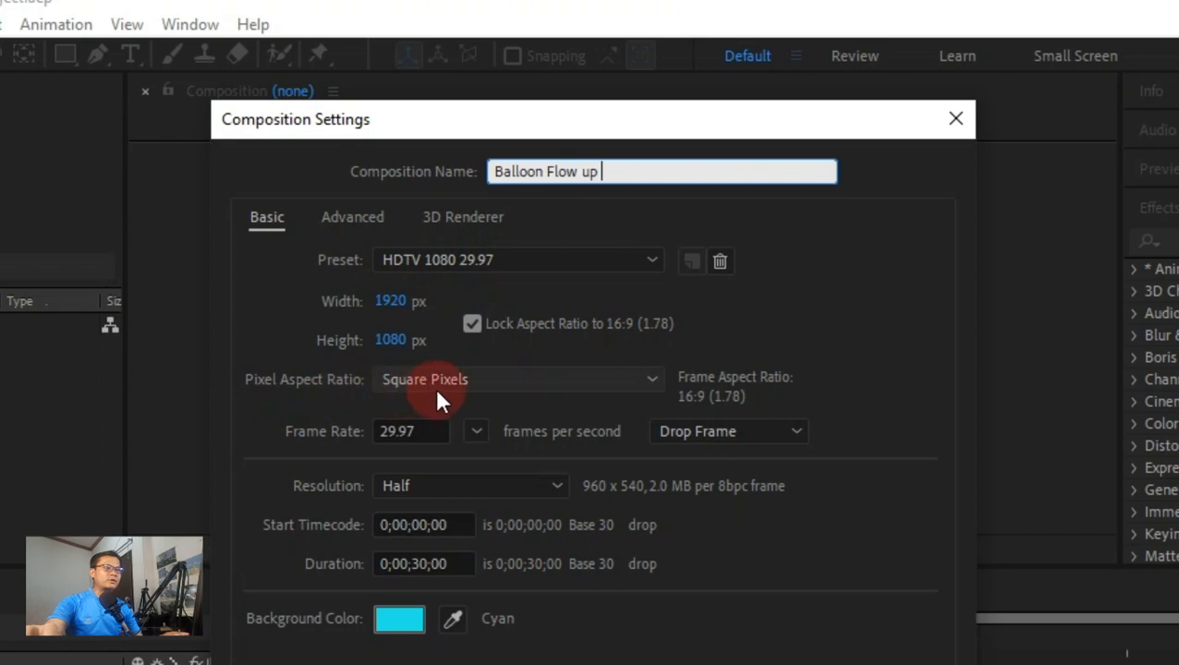
pyautogui.moveTo(349, 454)
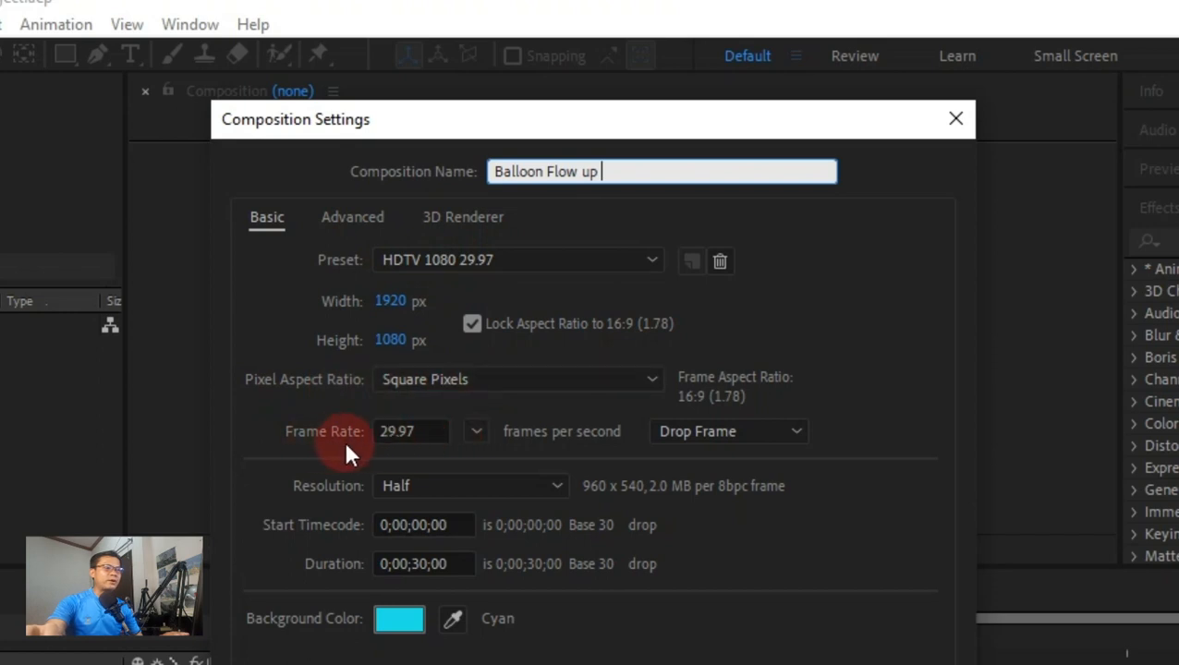
pyautogui.moveTo(413, 469)
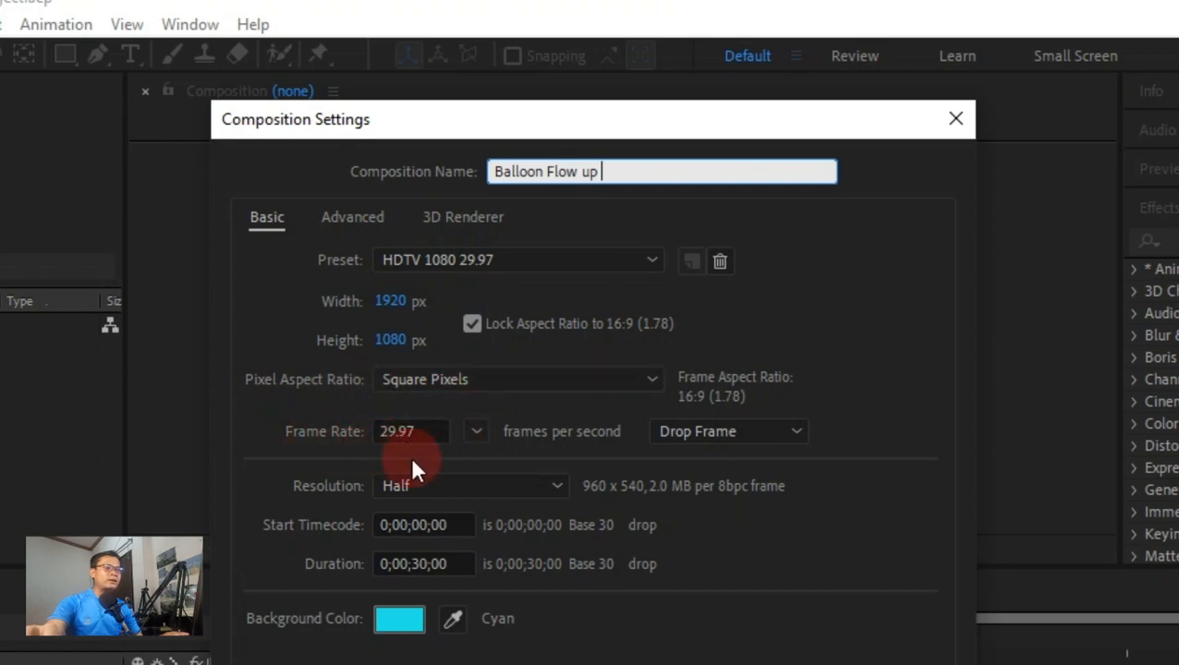
pyautogui.moveTo(552, 492)
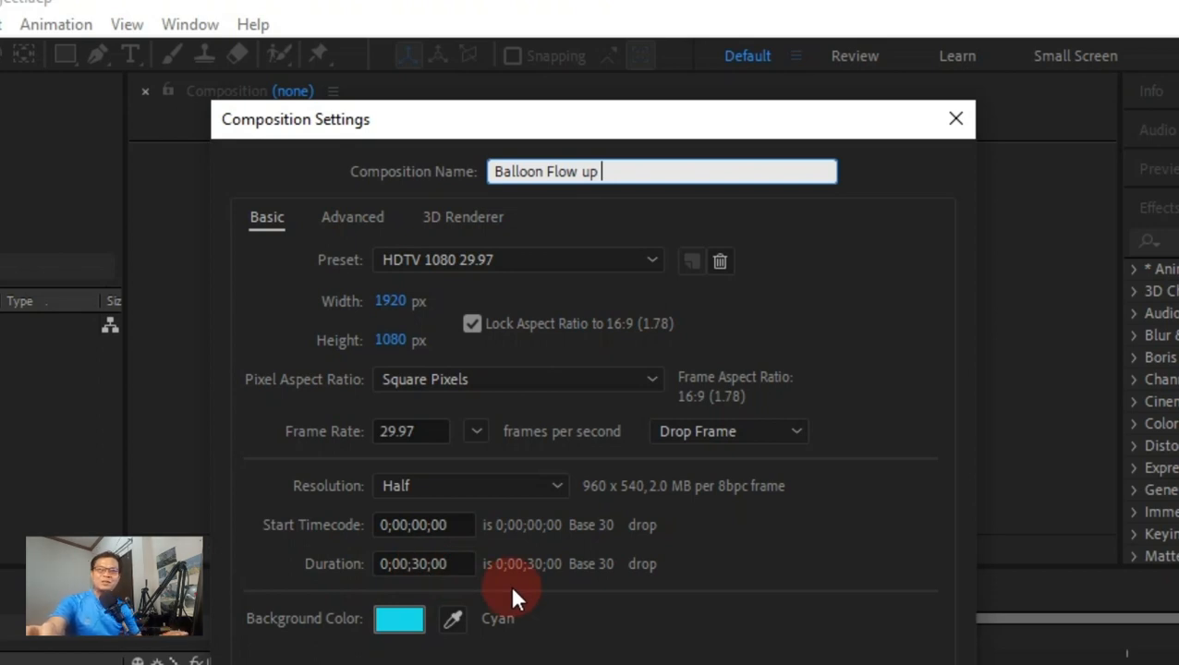
pyautogui.moveTo(296, 637)
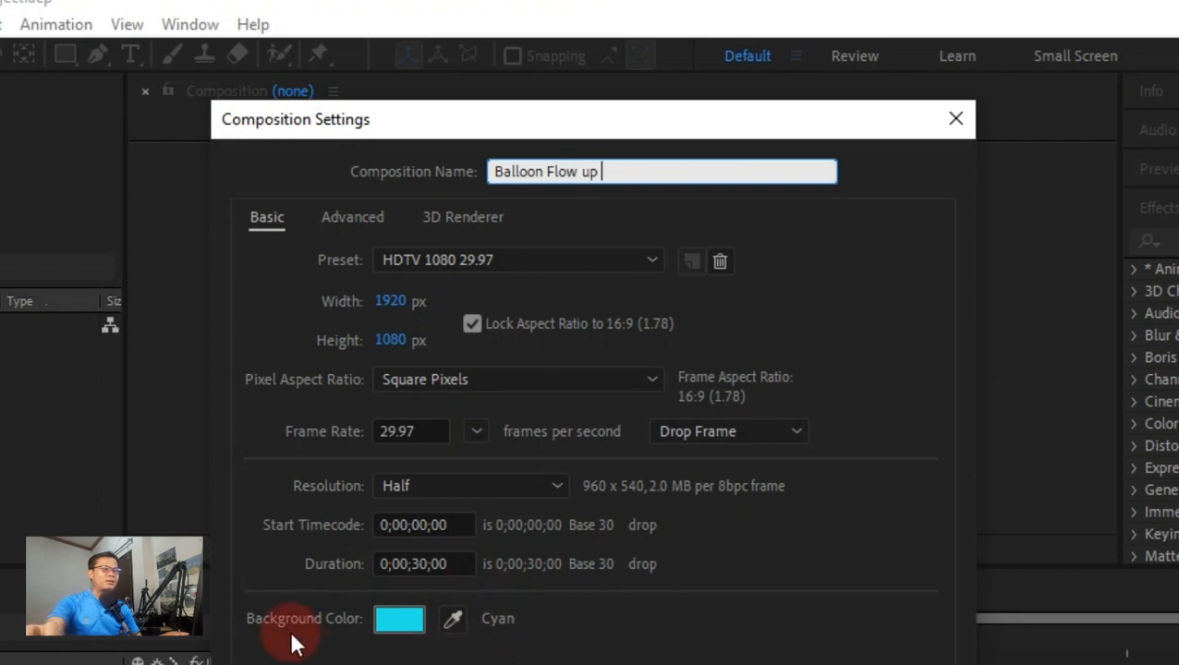
pyautogui.click(399, 619)
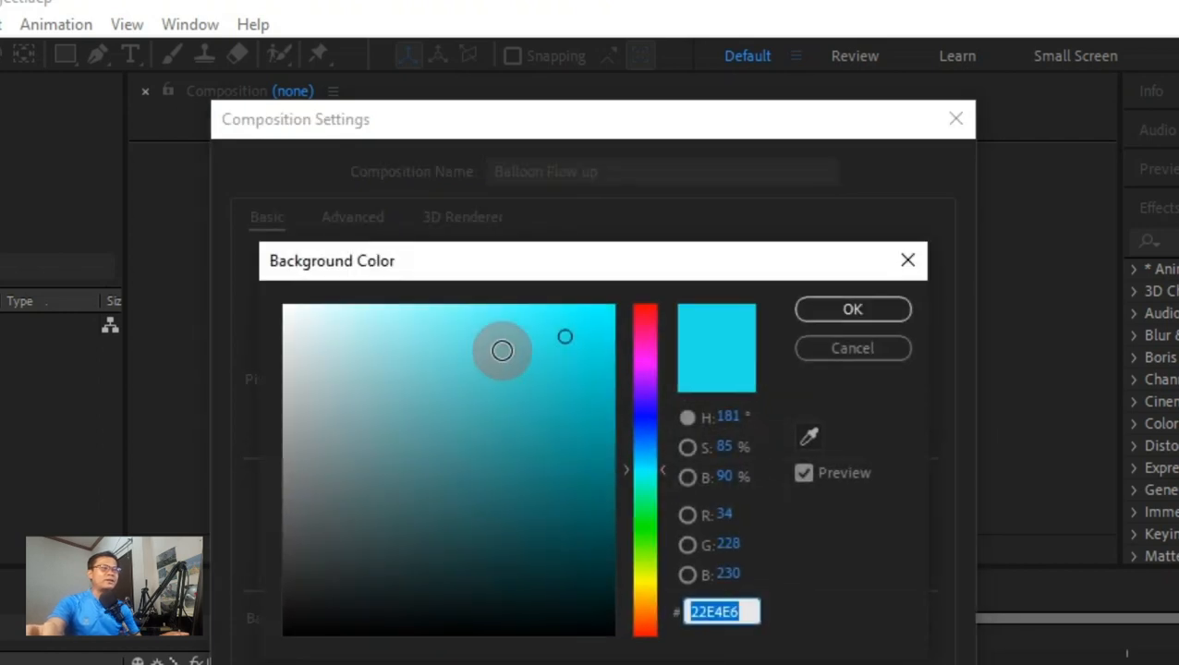
# Step: Pick a lighter cyan (6CEEEF) background and create the Balloon Flow up composition
pyautogui.moveTo(502, 352); pyautogui.dragTo(576, 314)
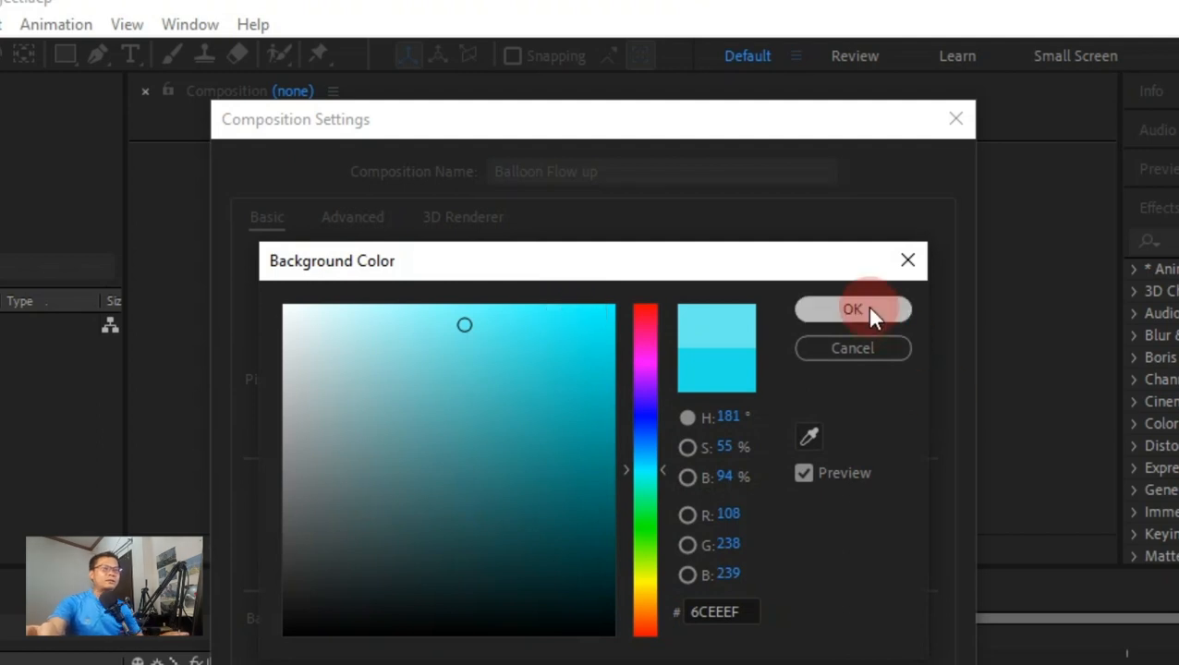
pyautogui.click(853, 309)
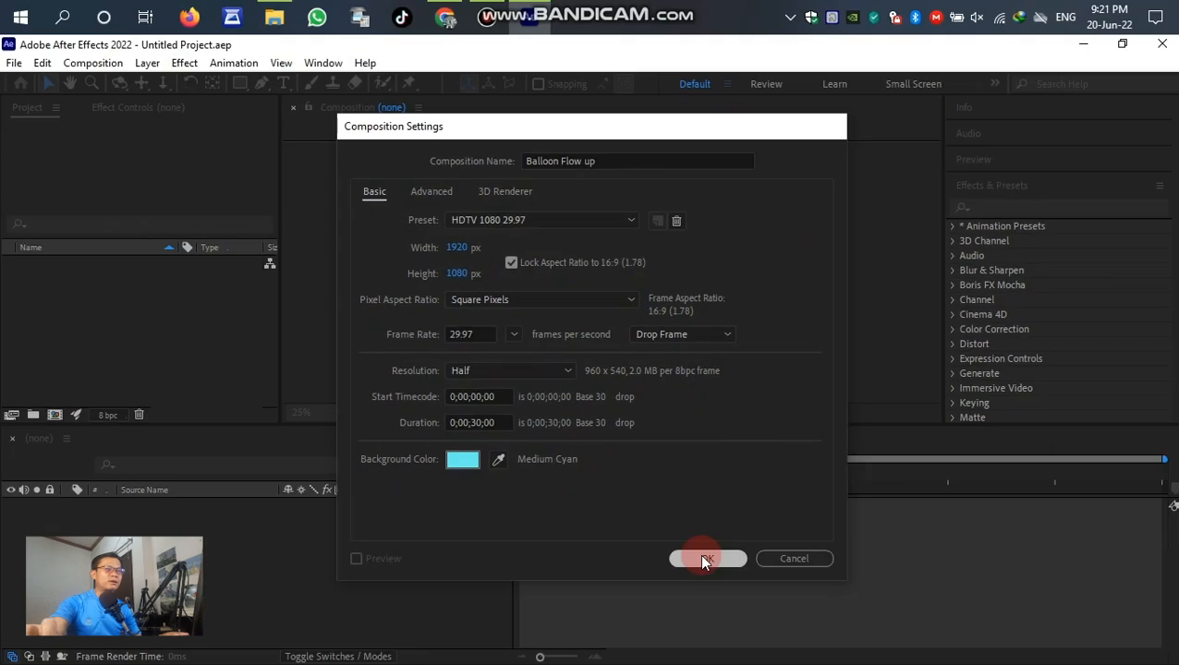
pyautogui.click(706, 558)
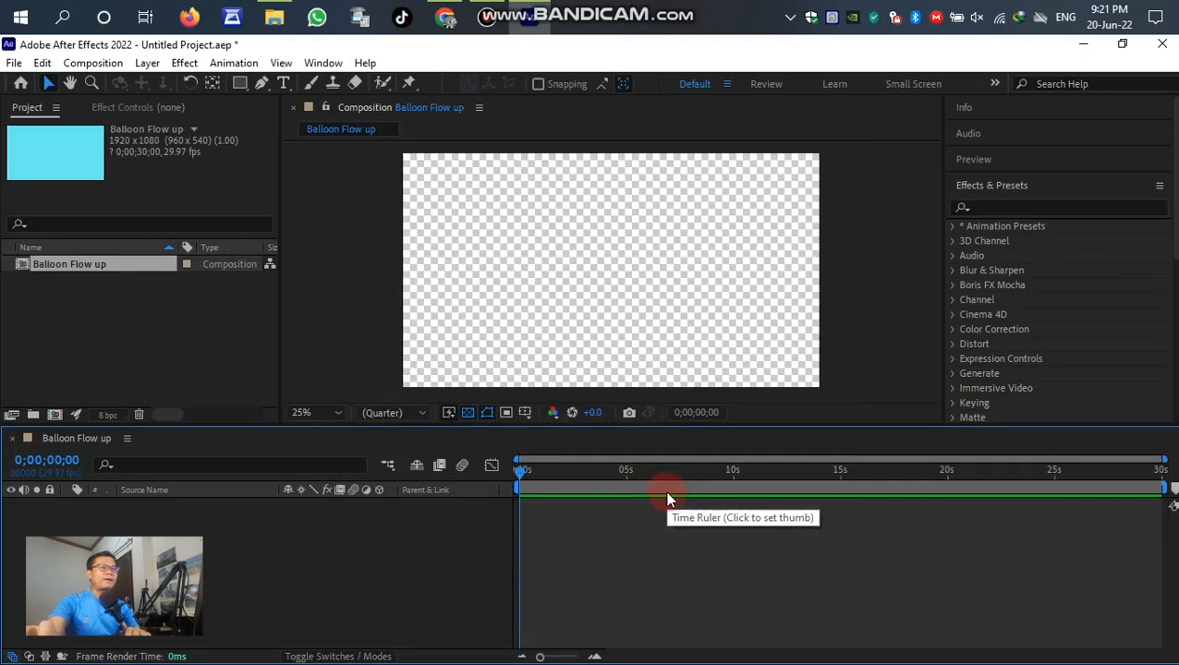
pyautogui.moveTo(545, 484)
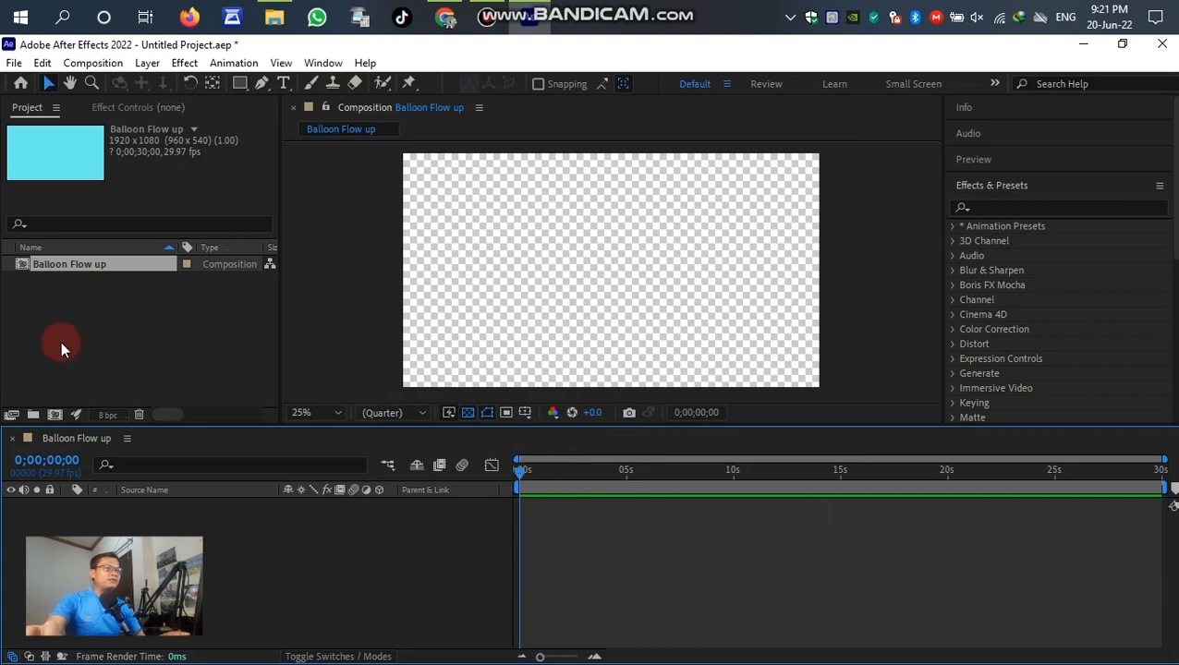
pyautogui.moveTo(100, 314)
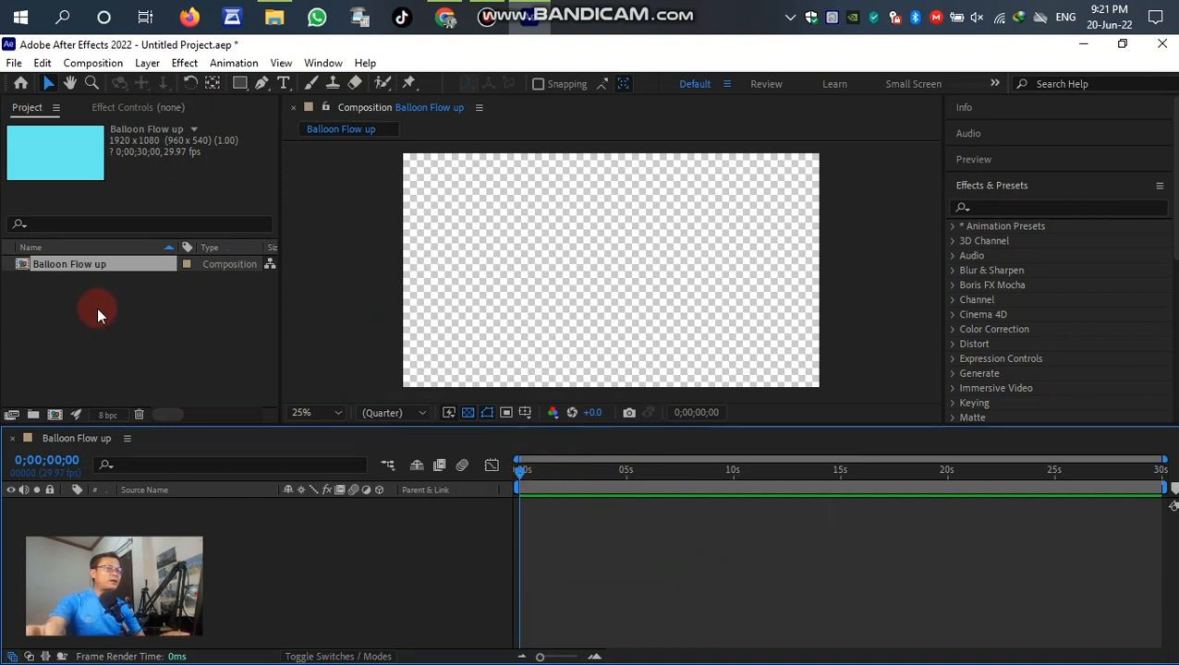
# Step: Import the HD Sky with clouds background video into the project
pyautogui.rightClick(98, 314)
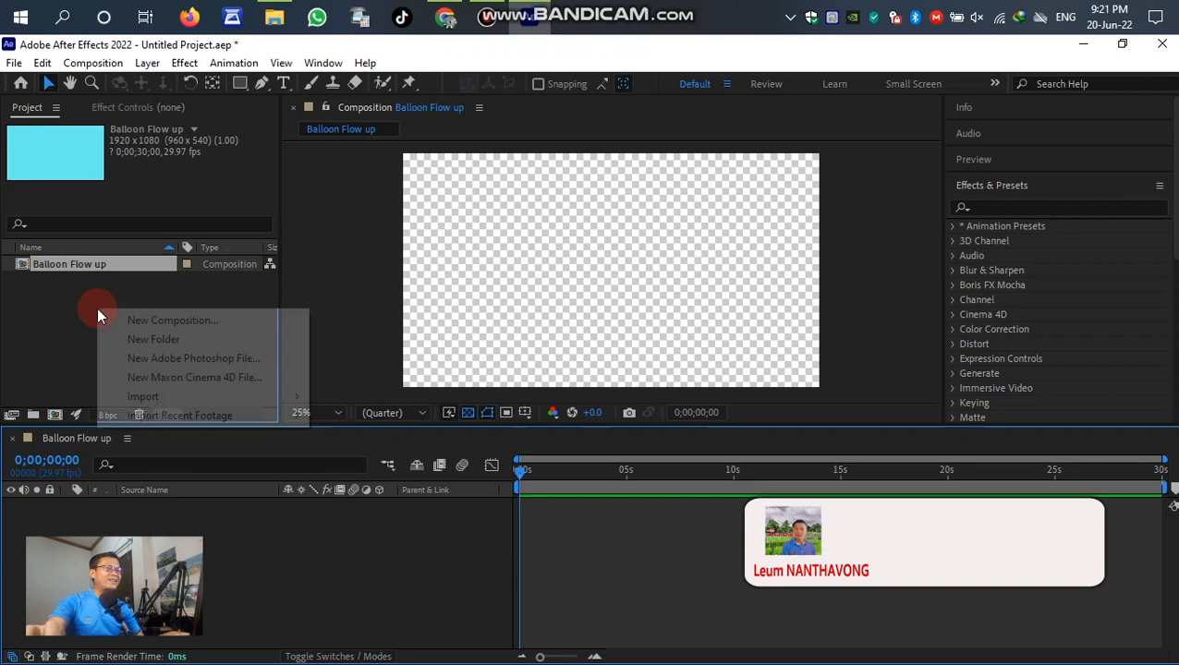
pyautogui.moveTo(194, 377)
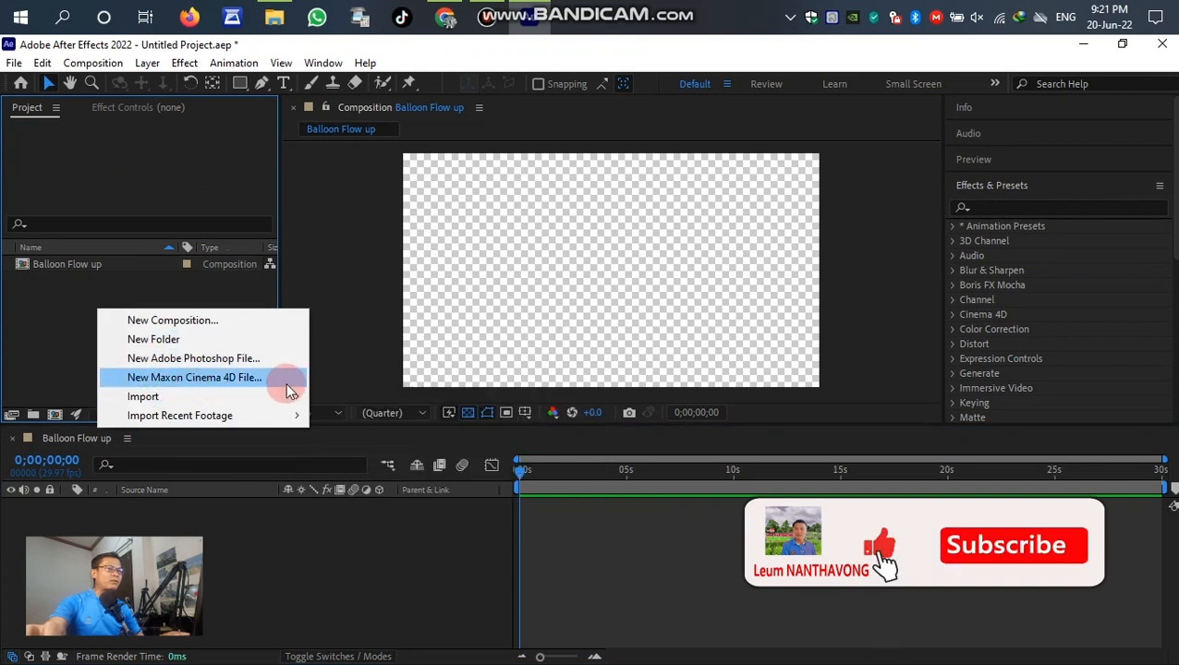
pyautogui.click(144, 396)
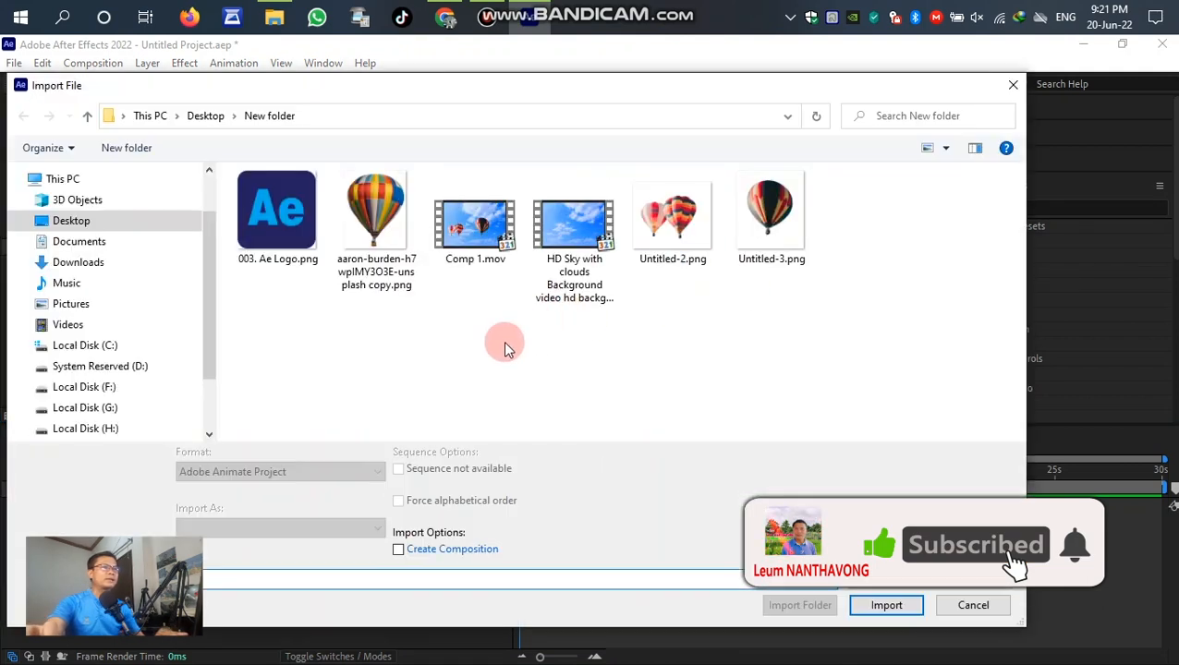
pyautogui.click(572, 221)
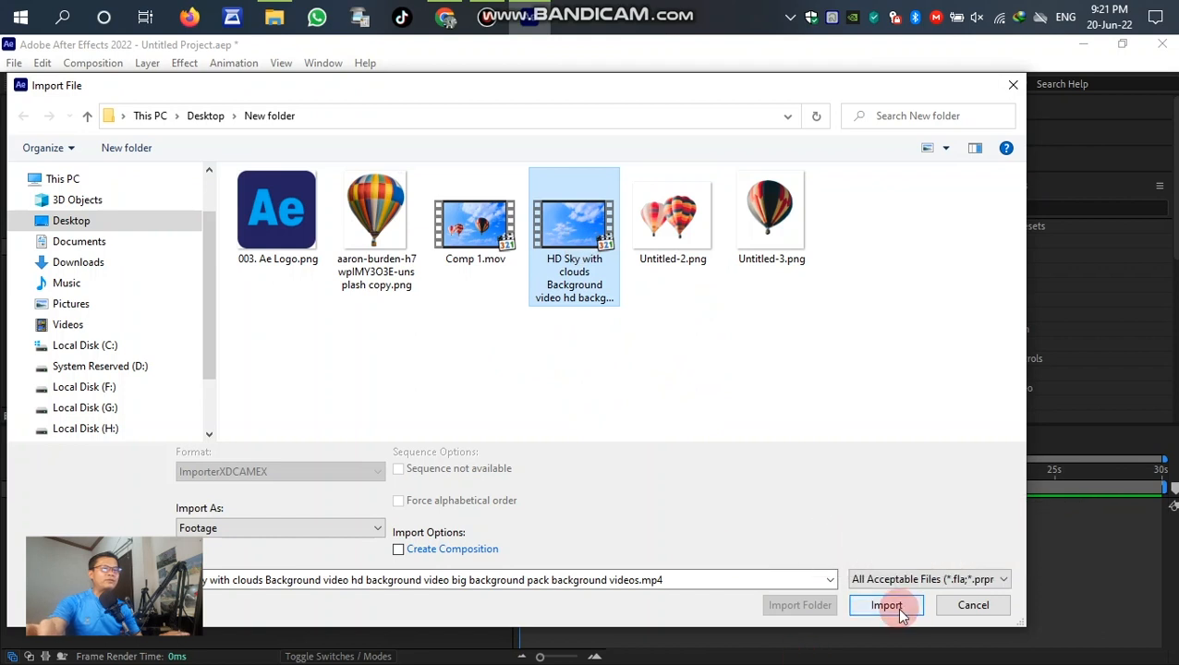
pyautogui.click(885, 606)
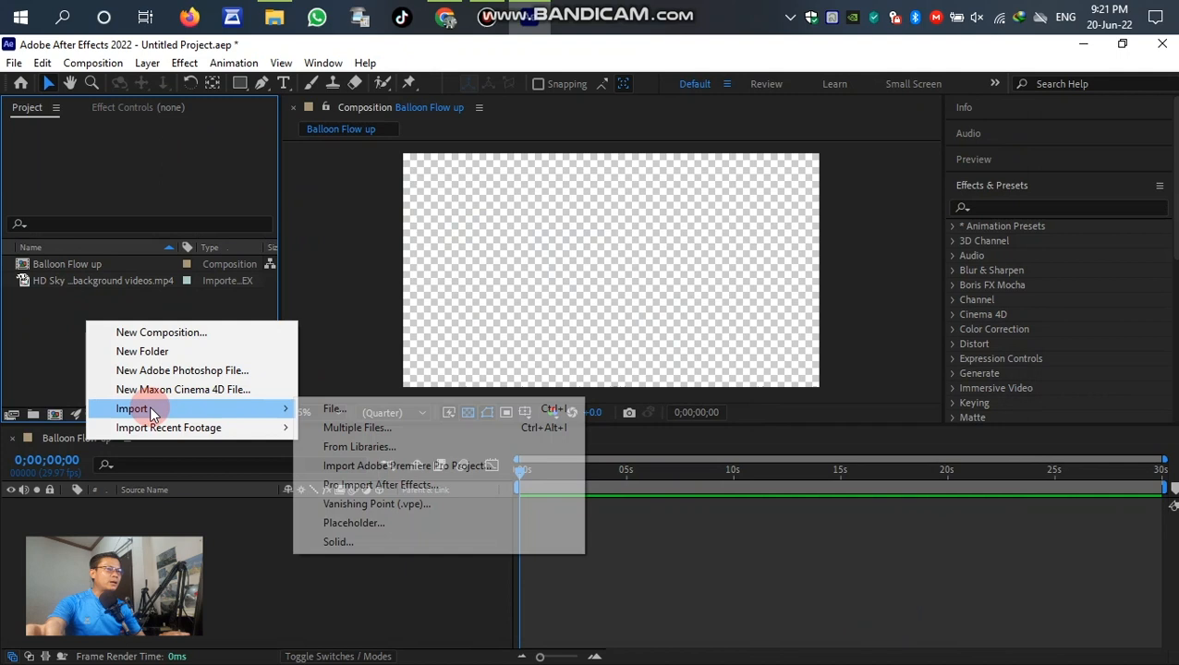
# Step: Place the HD Sky video as the first layer filling the Balloon Flow up frame
pyautogui.click(104, 280)
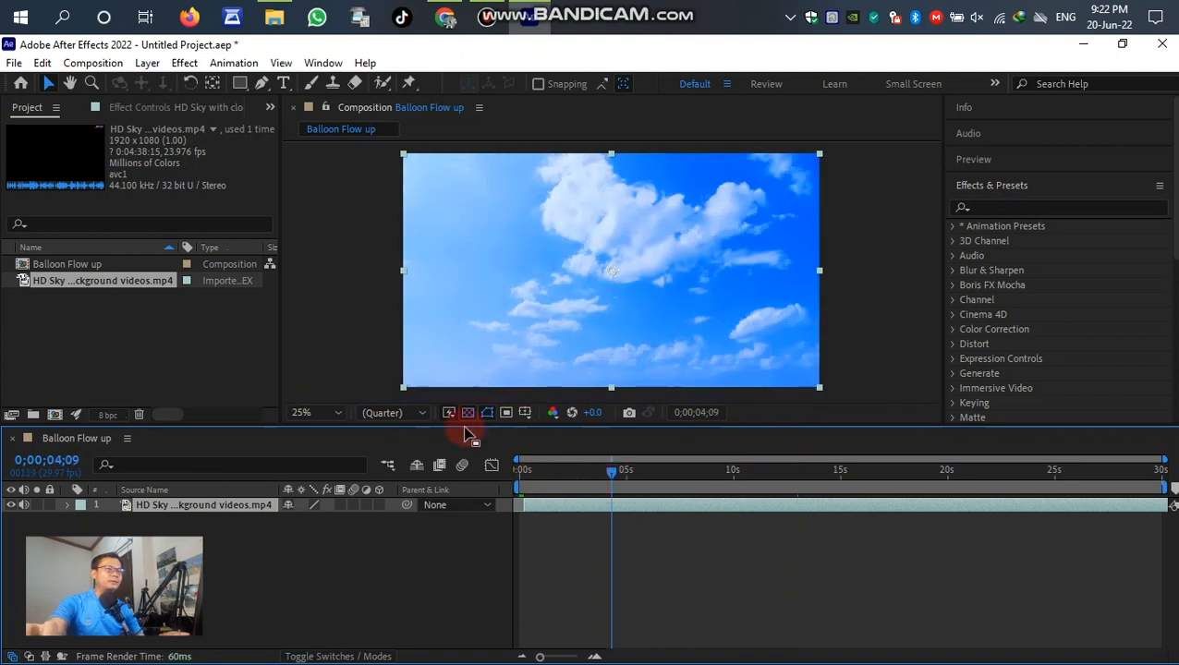
pyautogui.click(391, 412)
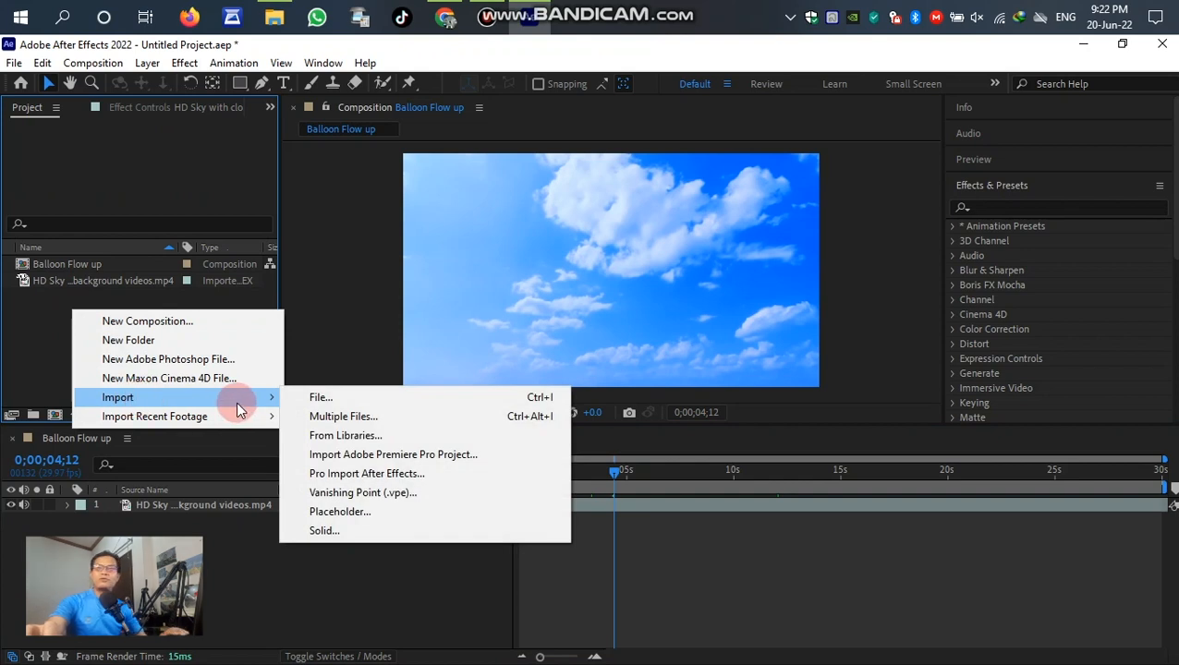
pyautogui.moveTo(320, 397)
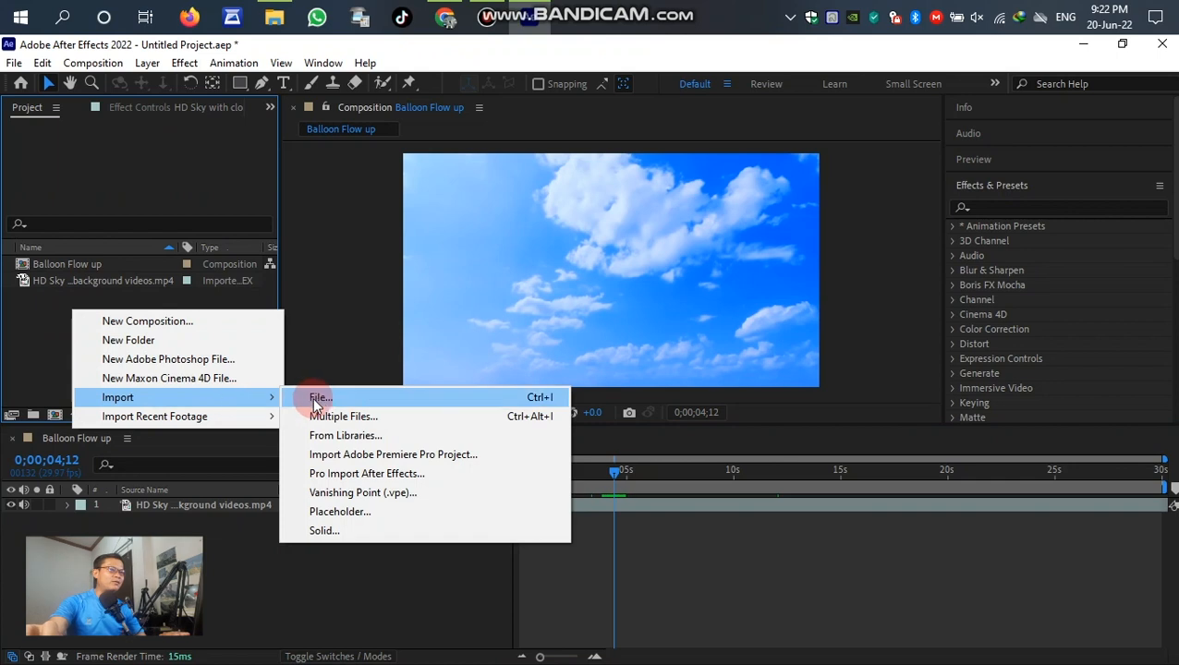
# Step: Import the balloon images Untitled-2.png and Untitled-3.png into the project
pyautogui.click(497, 226)
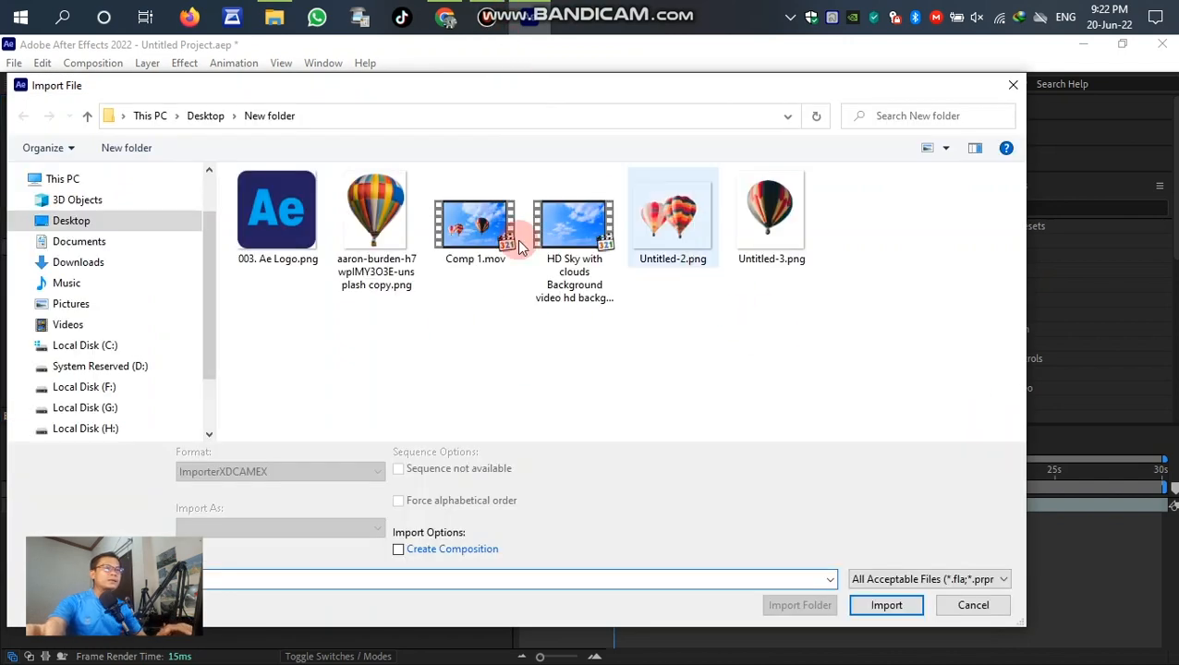
pyautogui.click(673, 212)
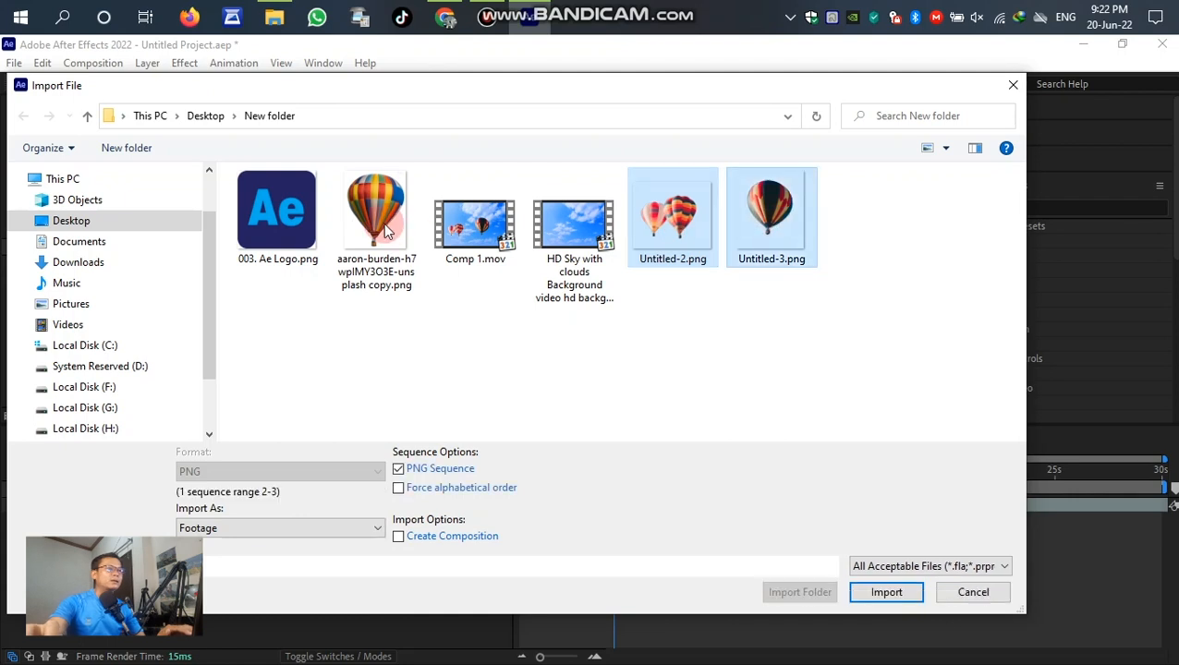
pyautogui.click(885, 592)
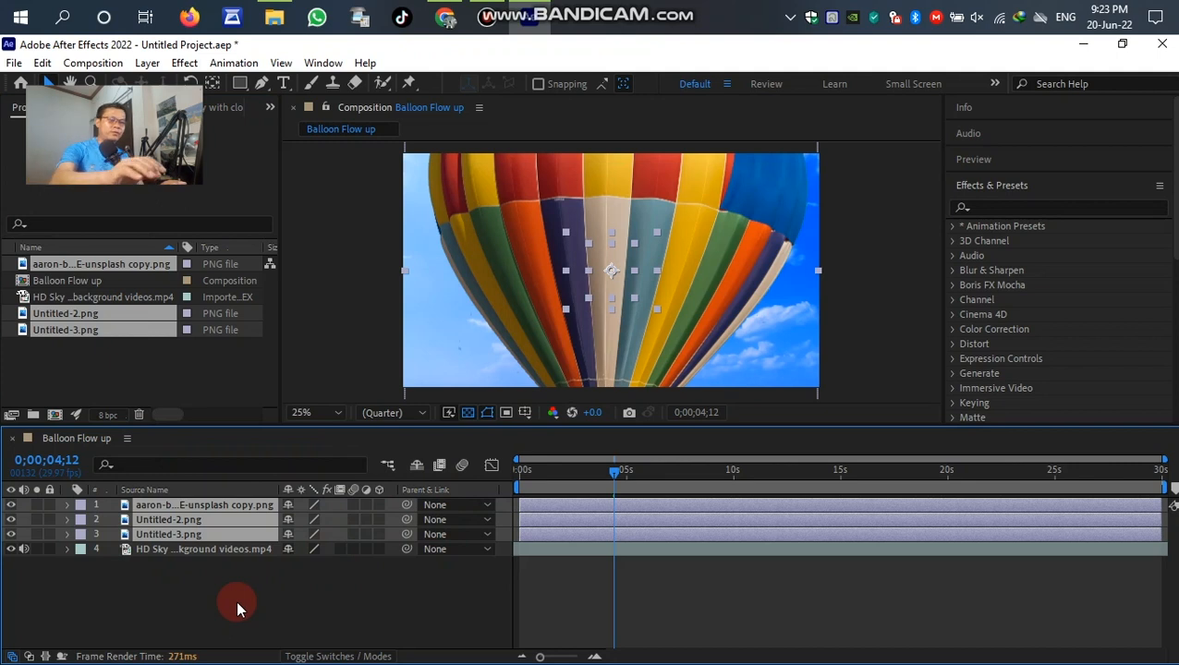
# Step: Reveal Scale on the balloon layers at 24% and show Untitled-3's Position and Scale
pyautogui.press('s')
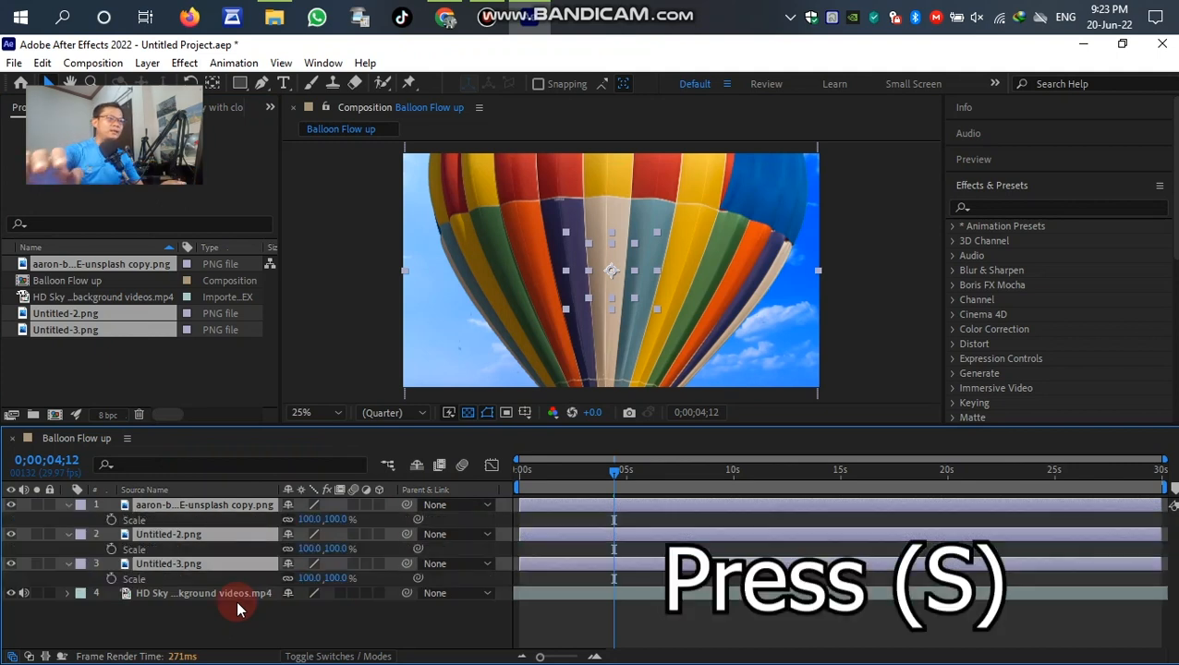
pyautogui.press('s')
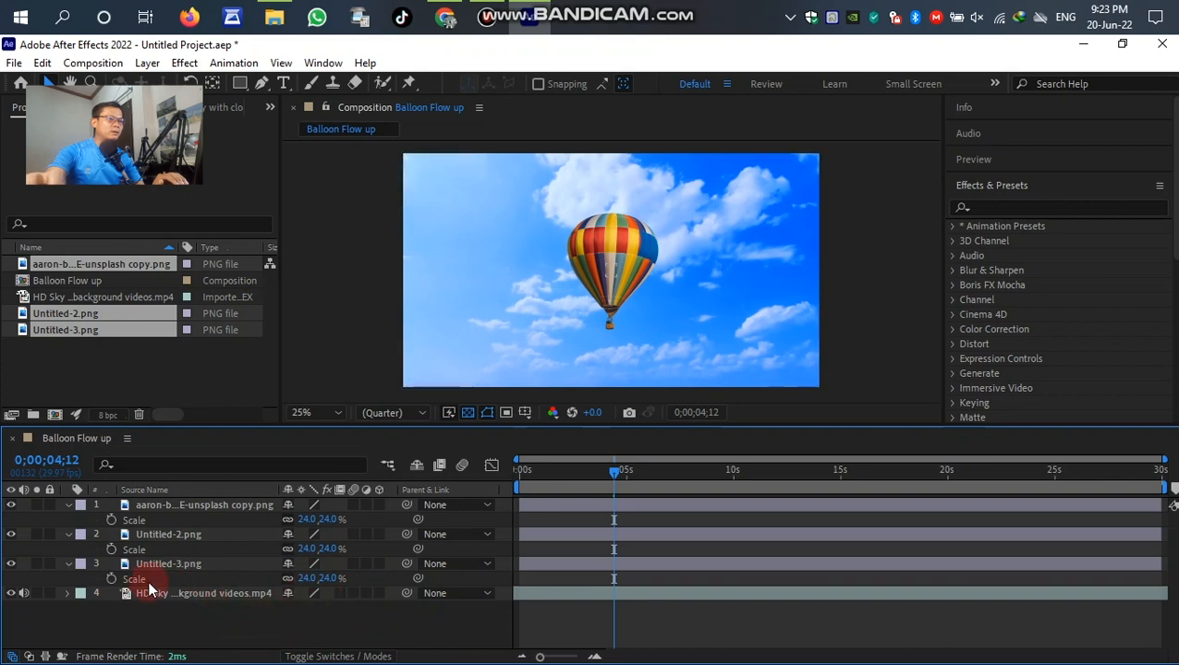
pyautogui.press('p')
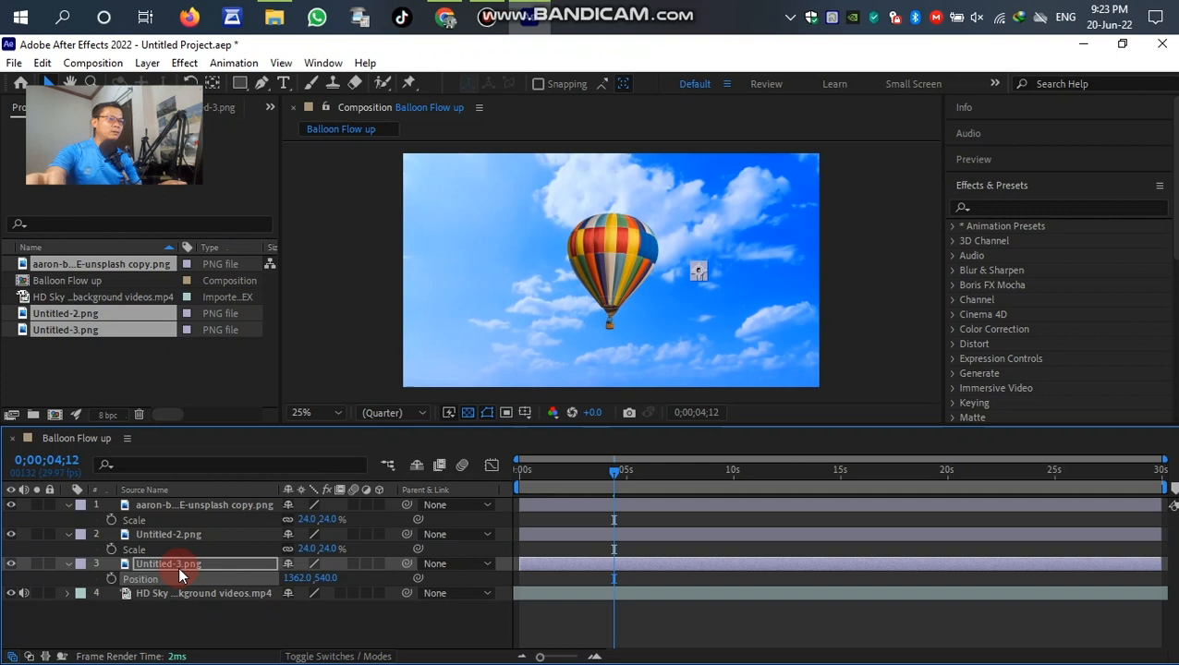
pyautogui.press('shift+s')
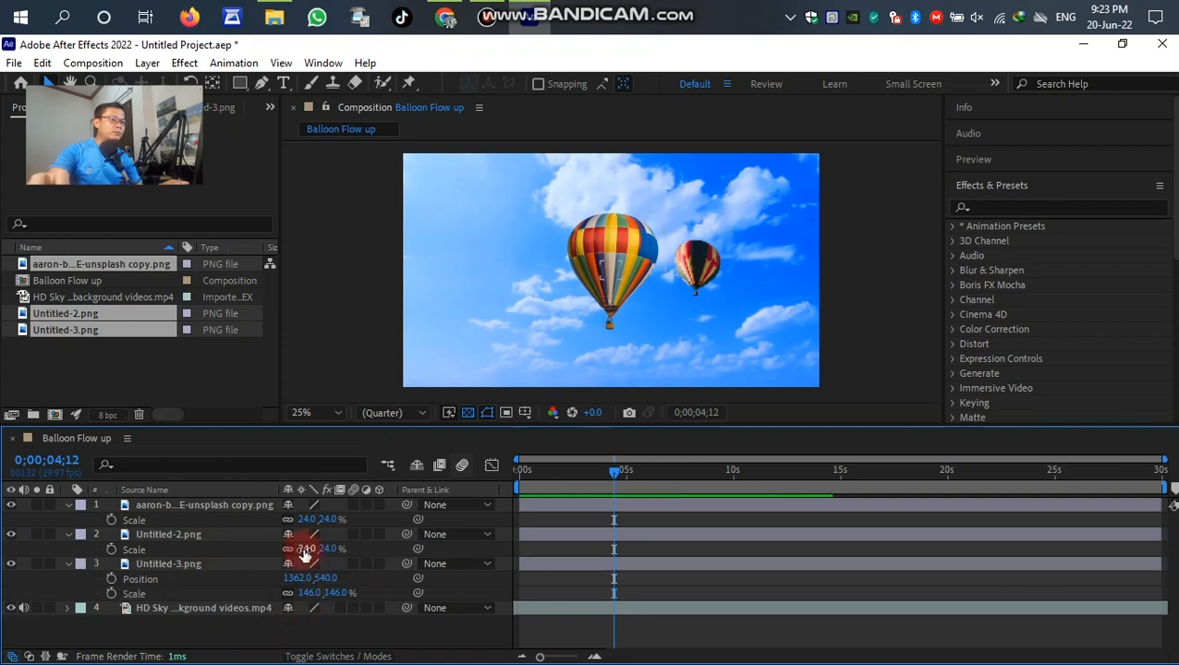
# Step: Resize the second balloon and move the striped balloons lower across the sky
pyautogui.click(166, 534)
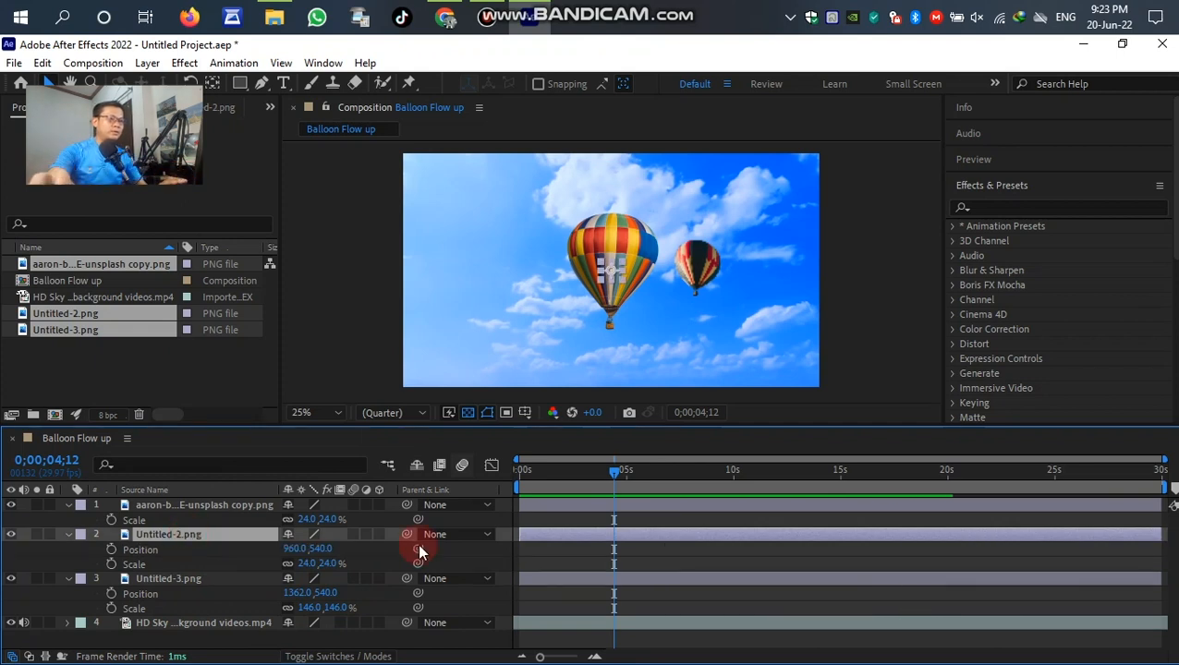
pyautogui.moveTo(609, 268); pyautogui.dragTo(573, 268)
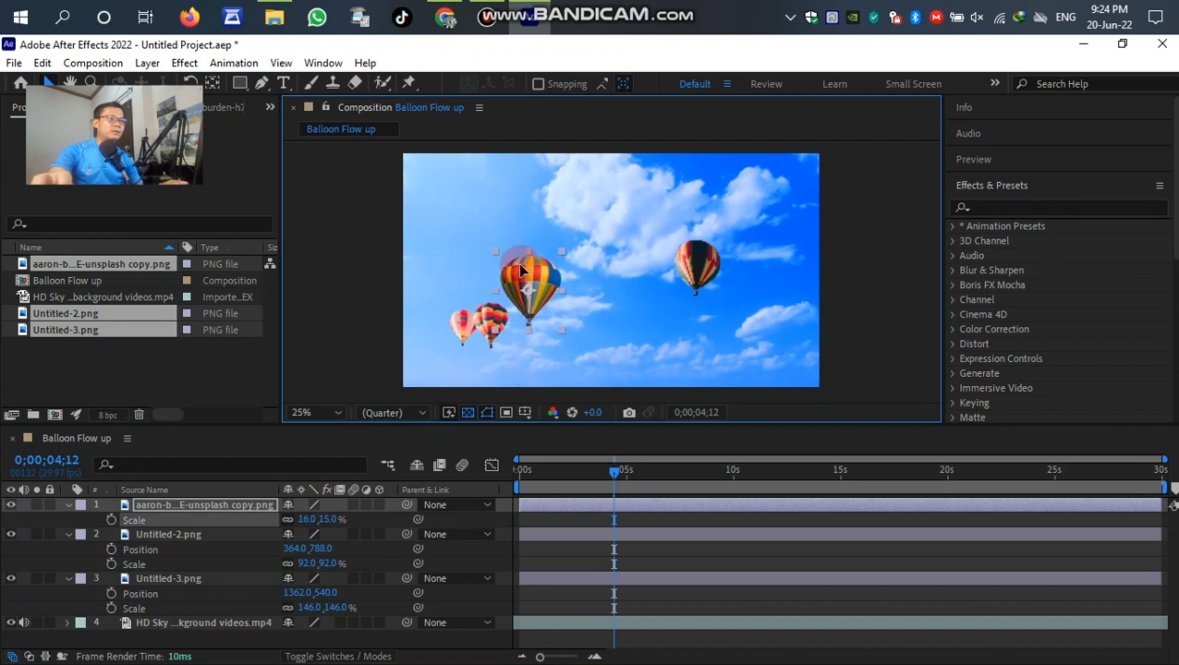
pyautogui.moveTo(528, 288); pyautogui.dragTo(545, 343)
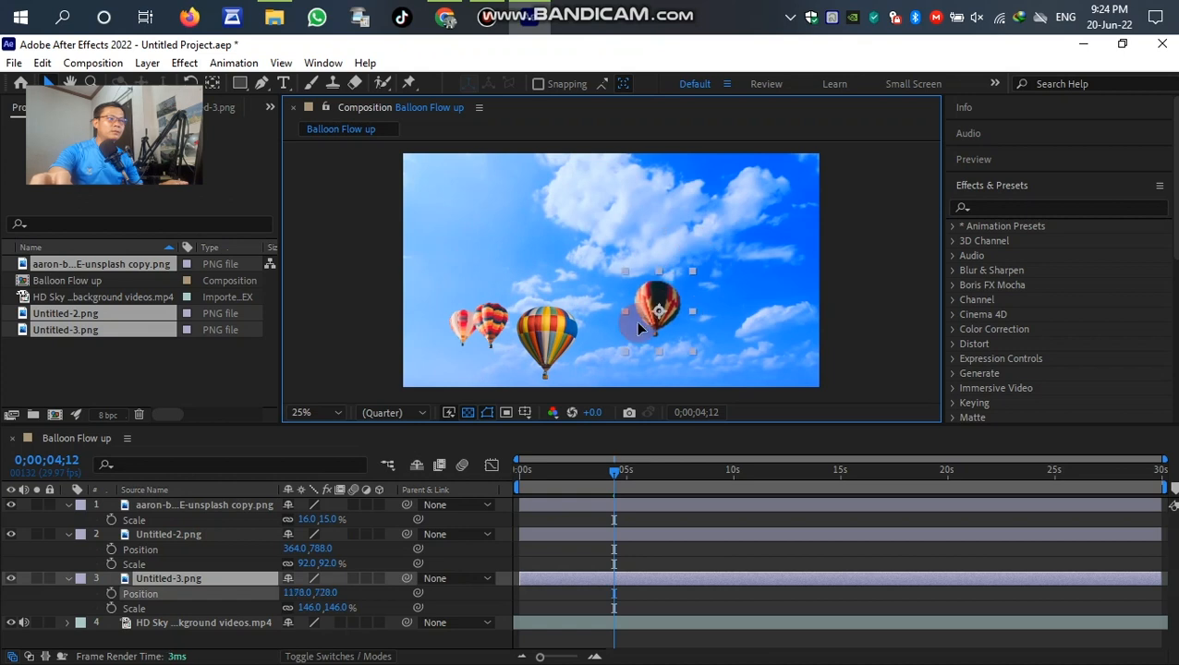
pyautogui.moveTo(657, 310); pyautogui.dragTo(624, 347)
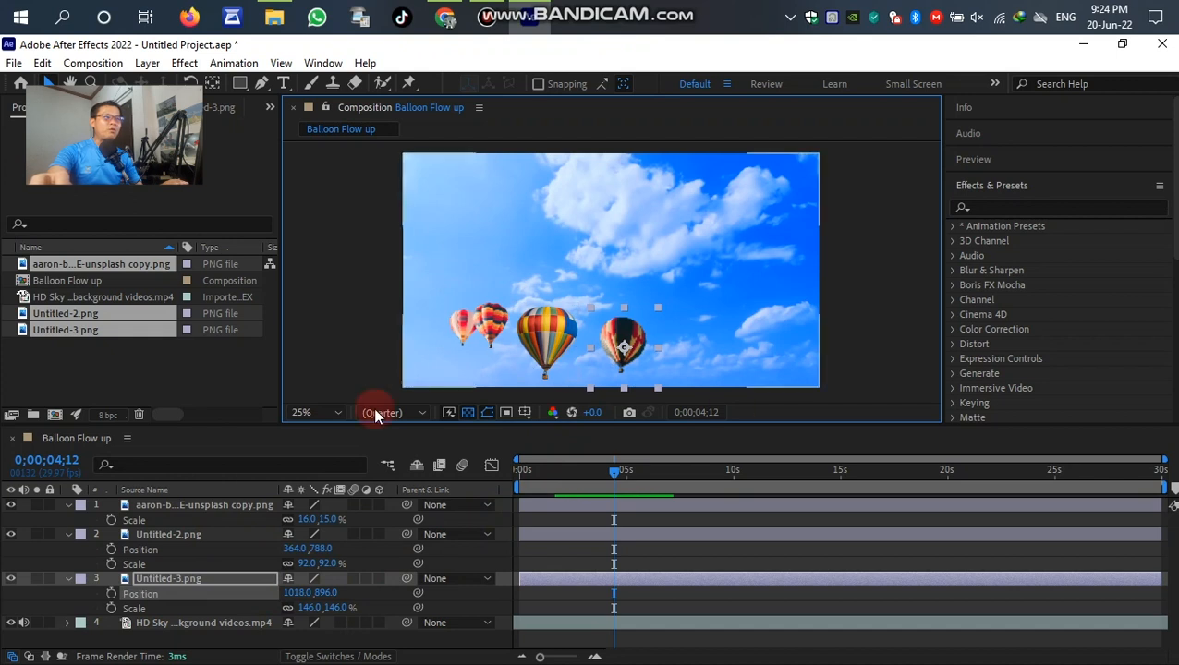
pyautogui.moveTo(488, 370)
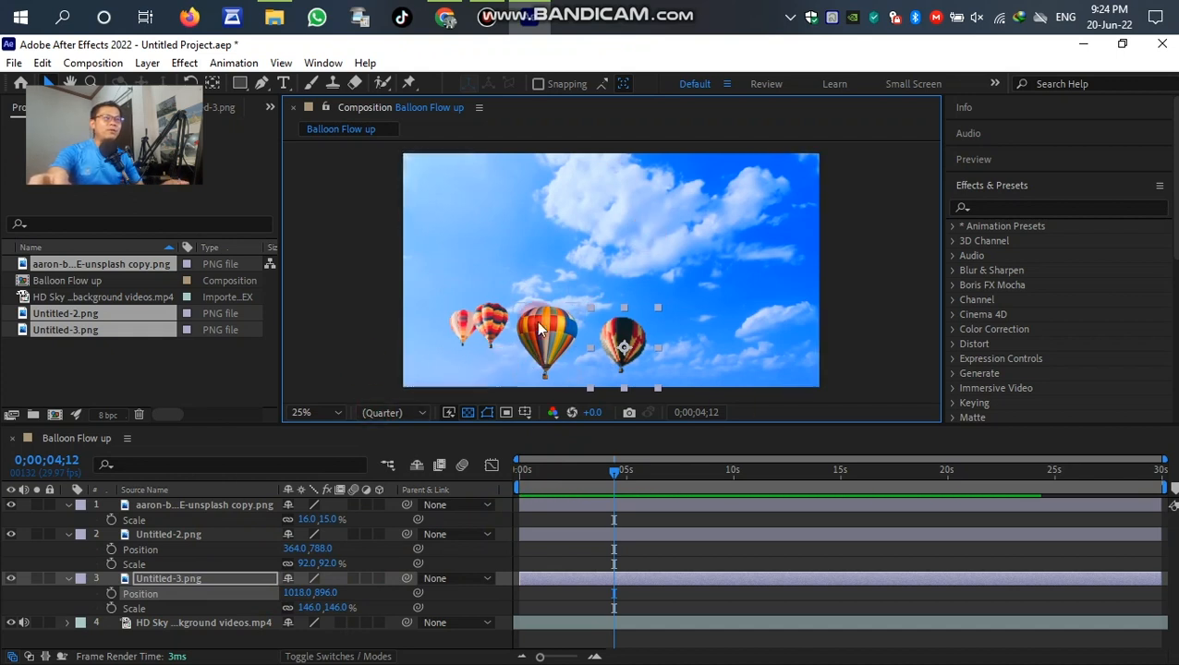
pyautogui.moveTo(791, 111)
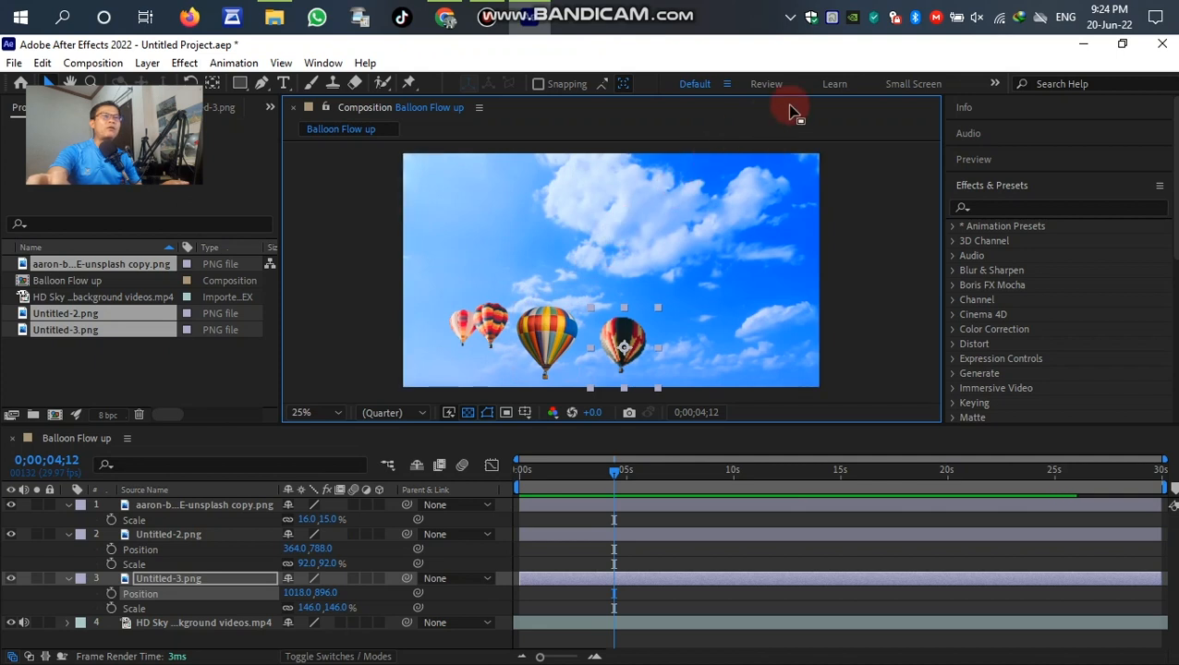
pyautogui.moveTo(592, 286)
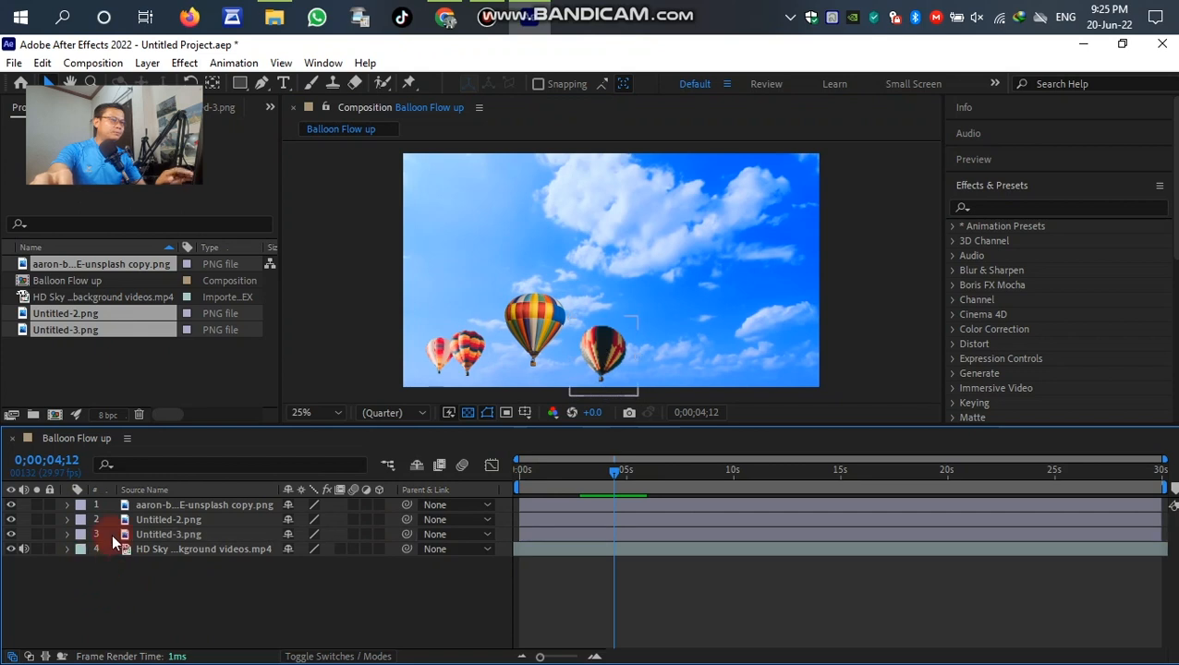
# Step: Select all three balloon layers and reveal only their Position values
pyautogui.click(168, 534)
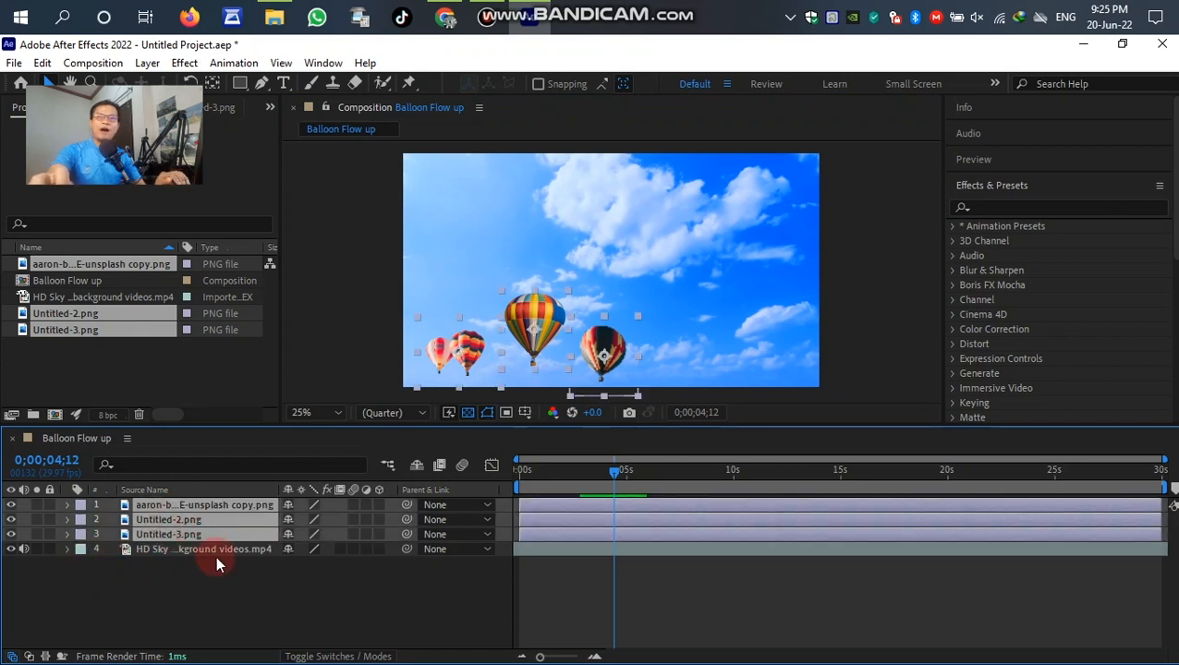
pyautogui.press('p')
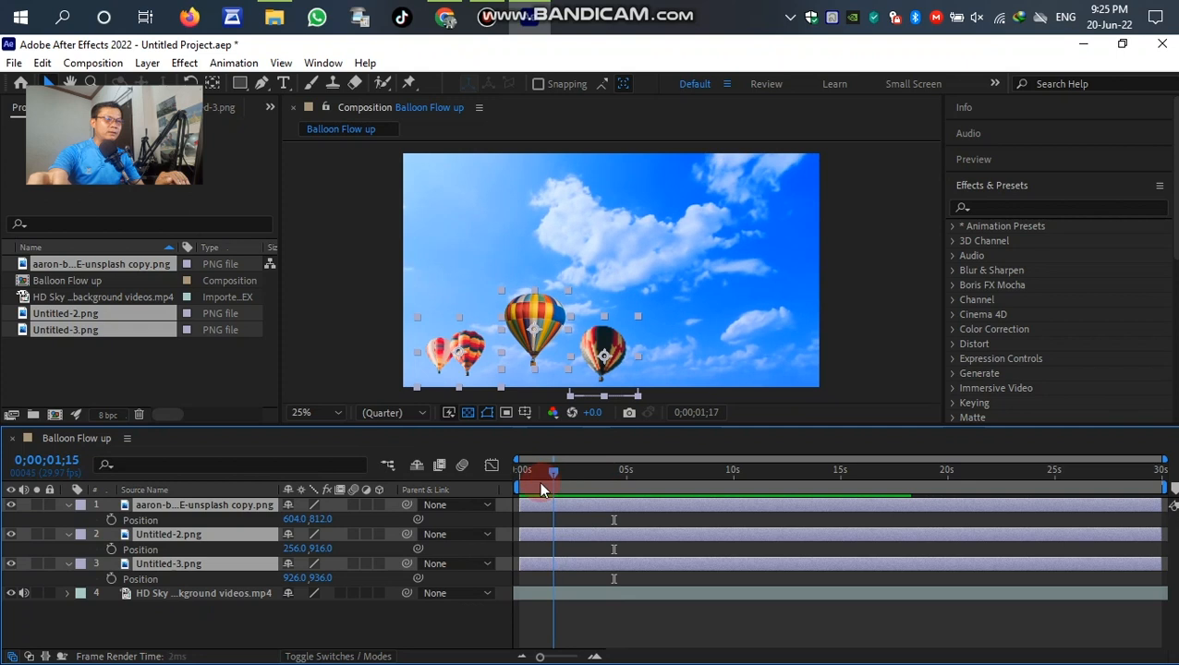
# Step: Move the playhead from near the start to just past the 20-second mark
pyautogui.moveTo(553, 473); pyautogui.dragTo(525, 473)
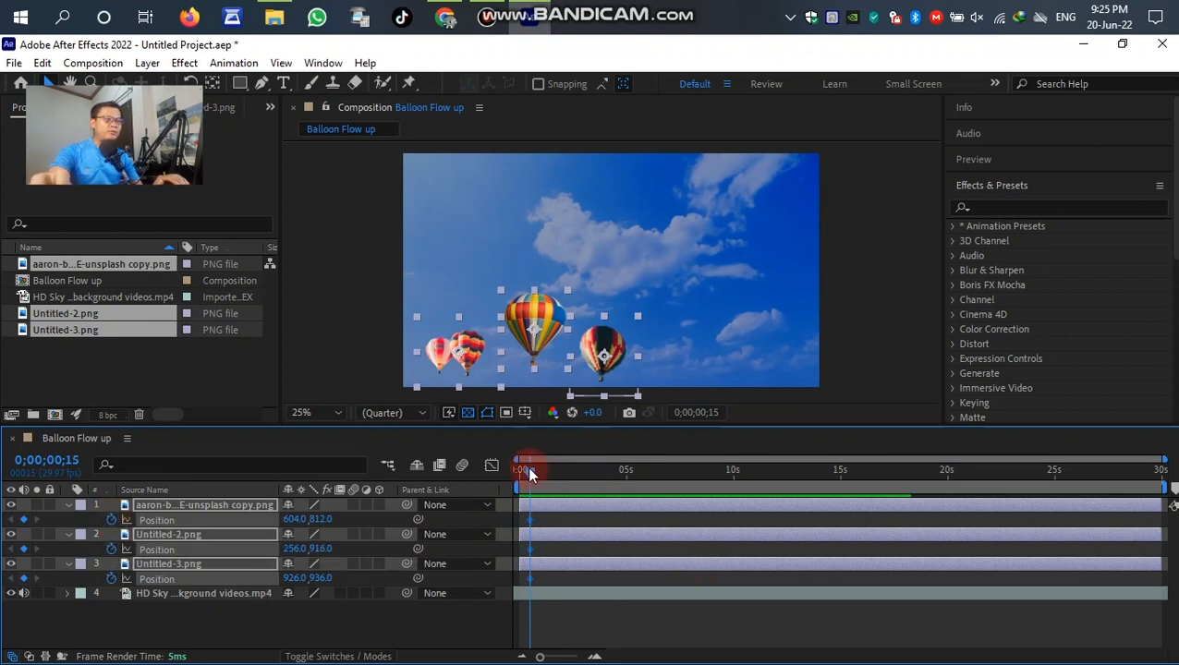
pyautogui.moveTo(529, 469); pyautogui.dragTo(841, 469)
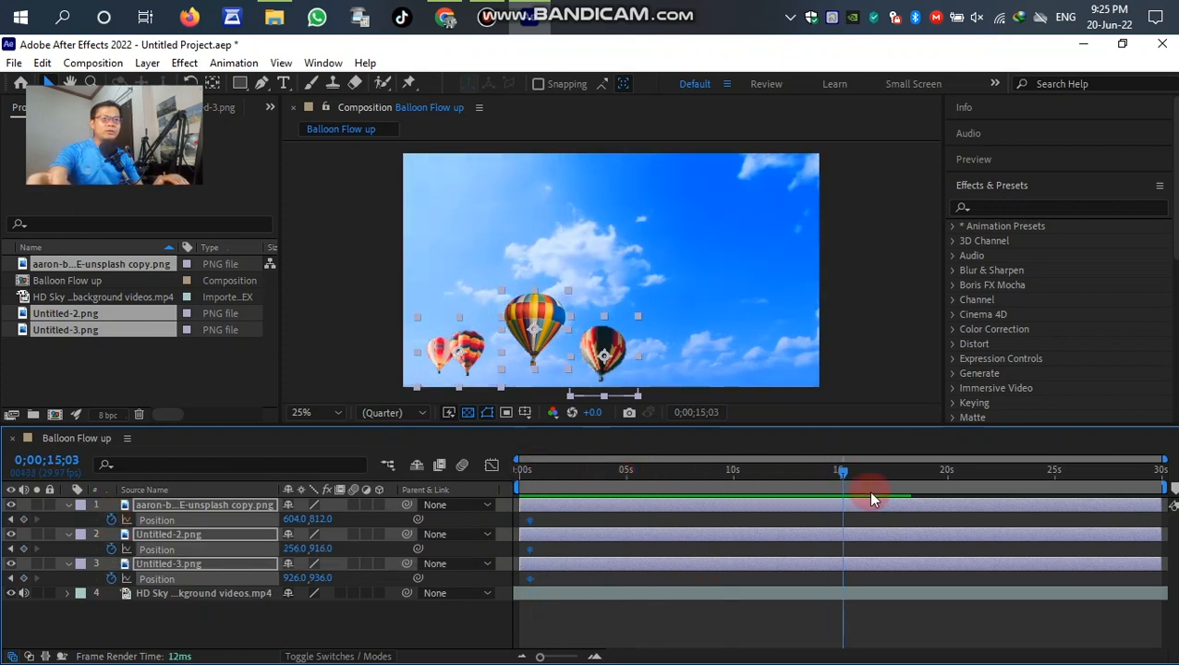
pyautogui.moveTo(841, 480); pyautogui.dragTo(946, 481)
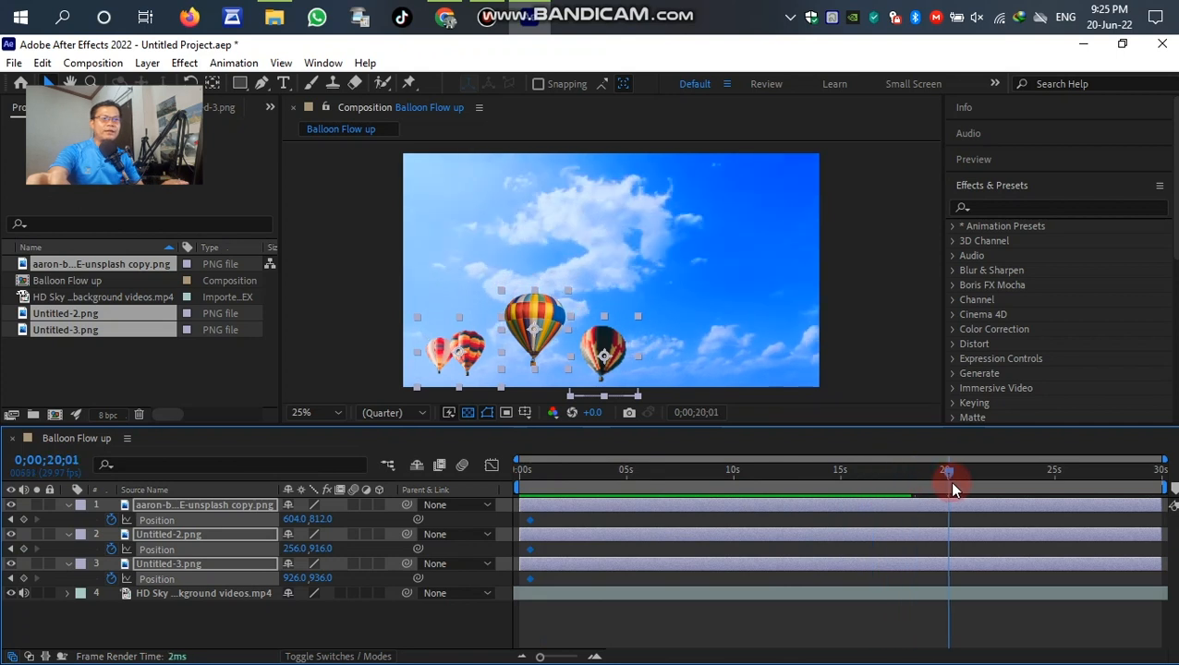
pyautogui.moveTo(946, 481); pyautogui.dragTo(961, 484)
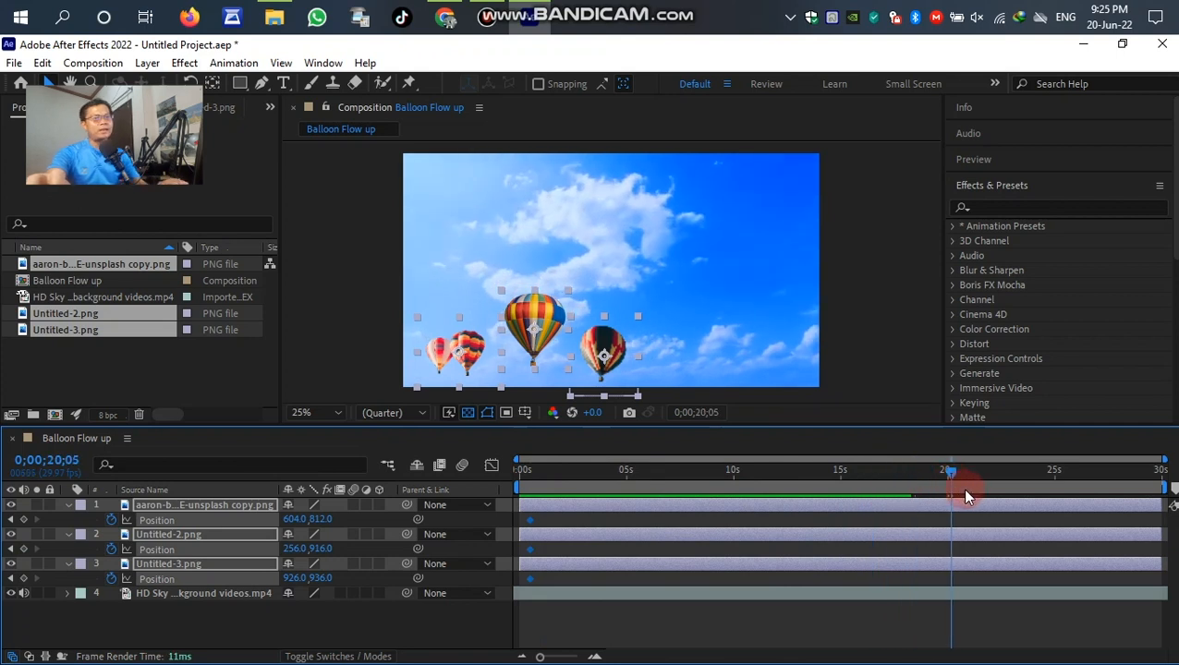
pyautogui.moveTo(965, 496)
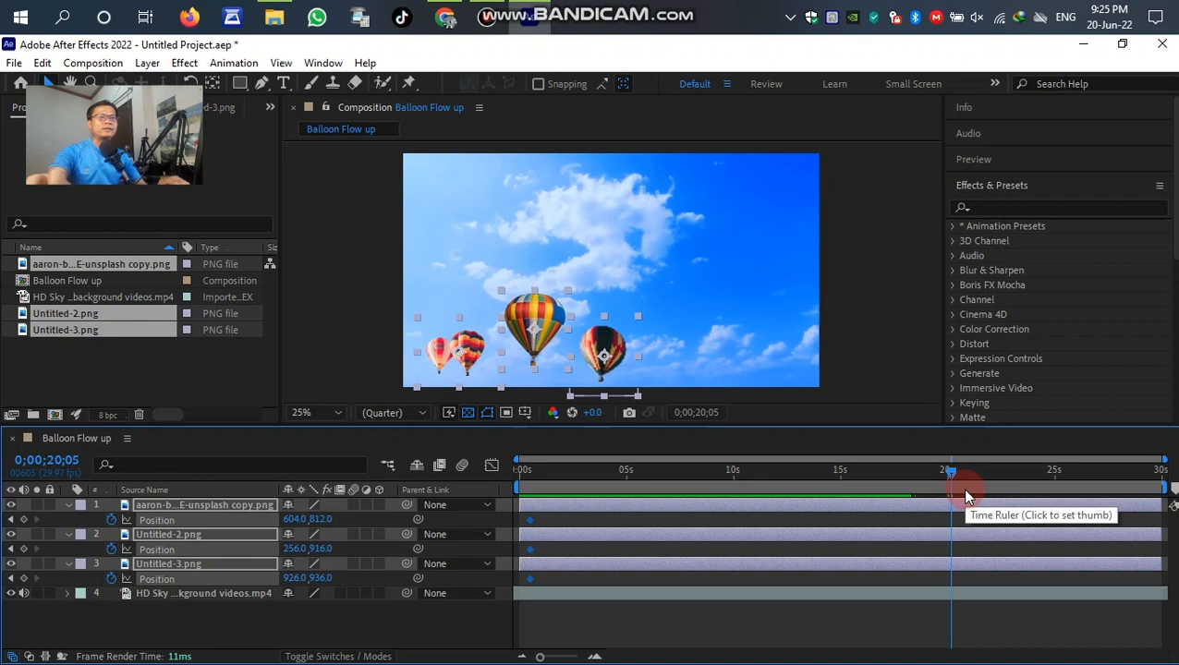
pyautogui.moveTo(488, 439)
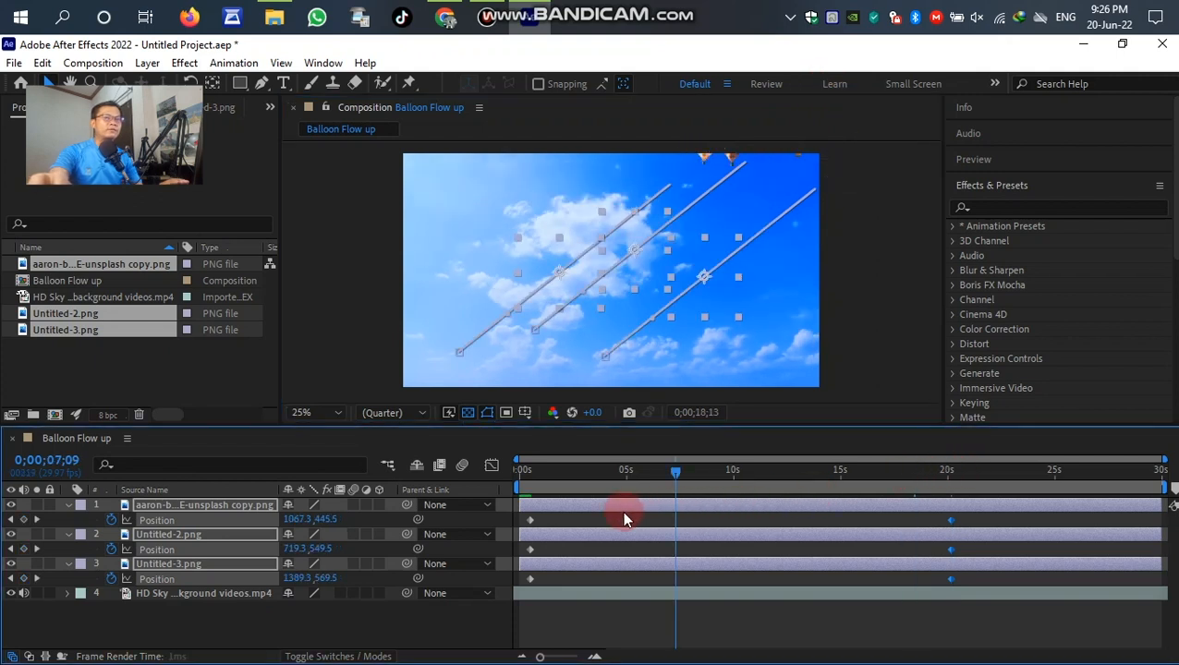
# Step: Stagger the balloon layers' ending Position keyframes near 20 s so they exit at different moments
pyautogui.moveTo(677, 471); pyautogui.dragTo(521, 472)
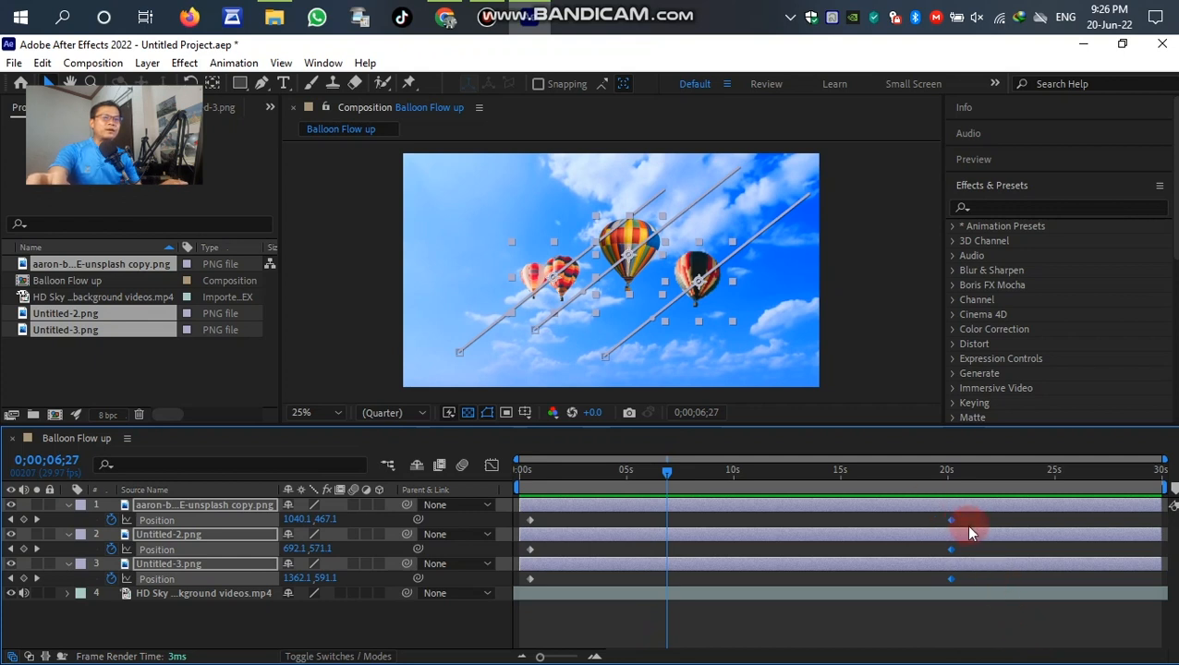
pyautogui.moveTo(1107, 528)
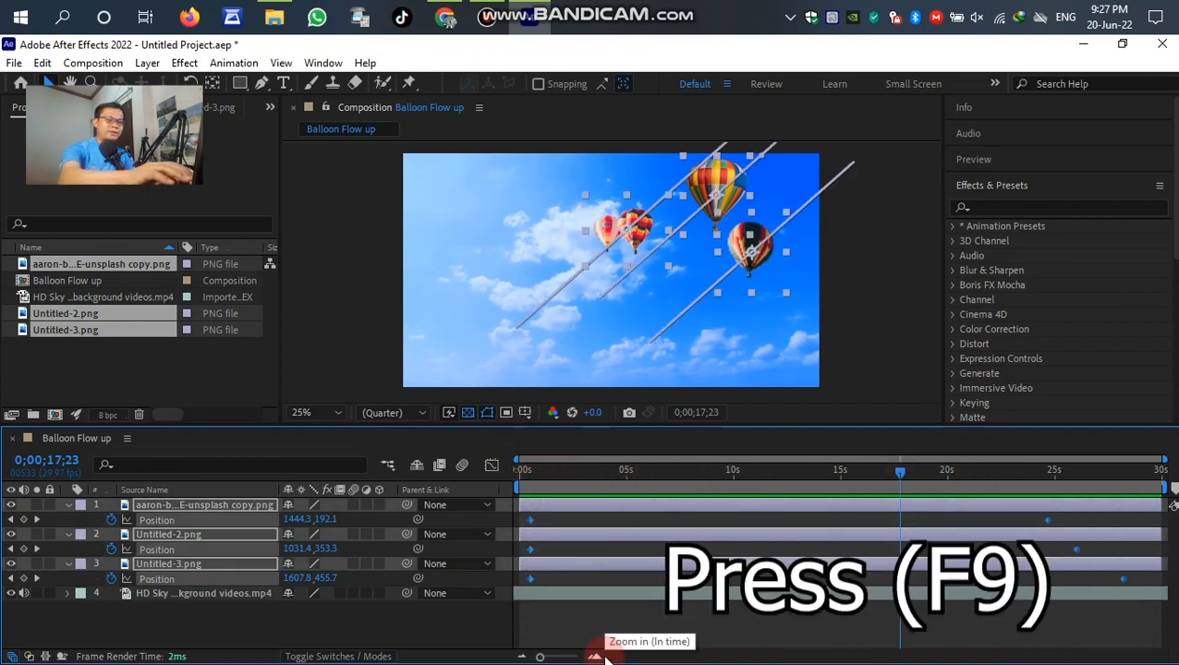
# Step: Apply Easy Ease (F9) to all Position keyframes and scrub back to preview the balloons rising
pyautogui.press('f9')
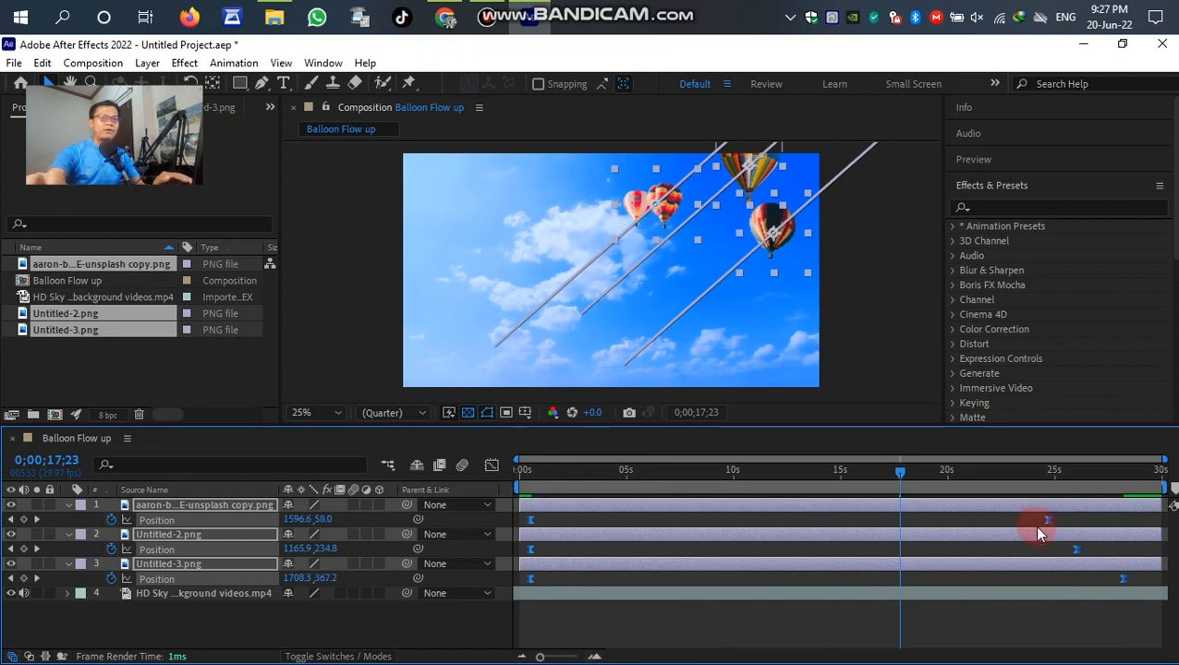
pyautogui.moveTo(1057, 534)
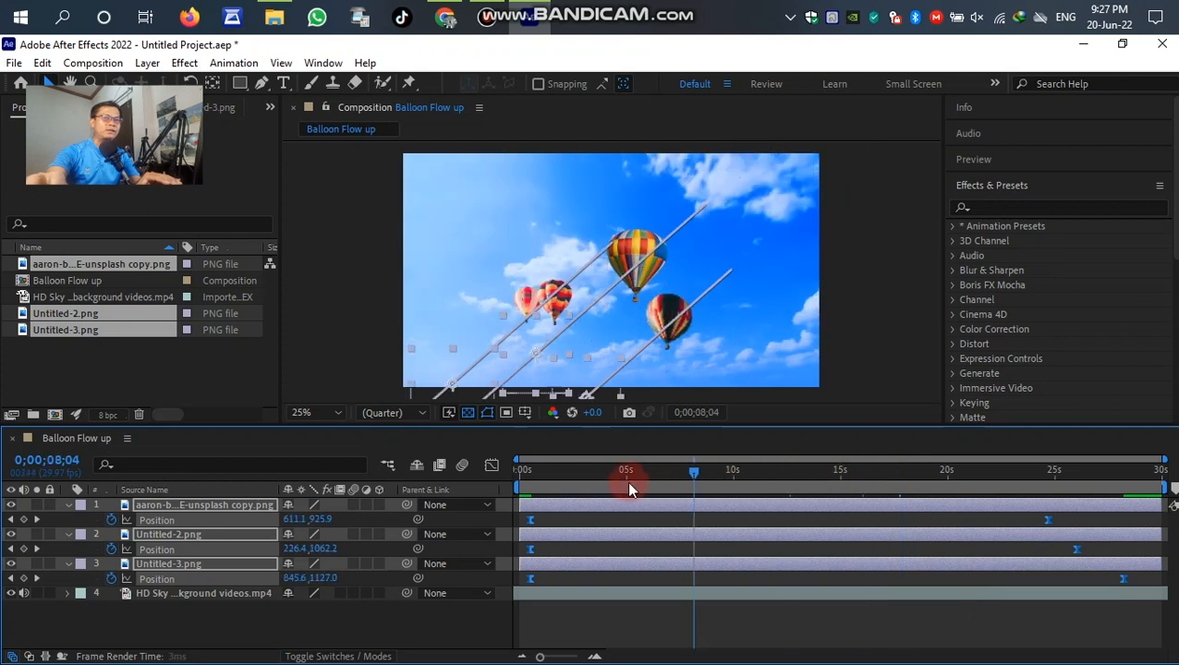
pyautogui.moveTo(695, 469); pyautogui.dragTo(629, 470)
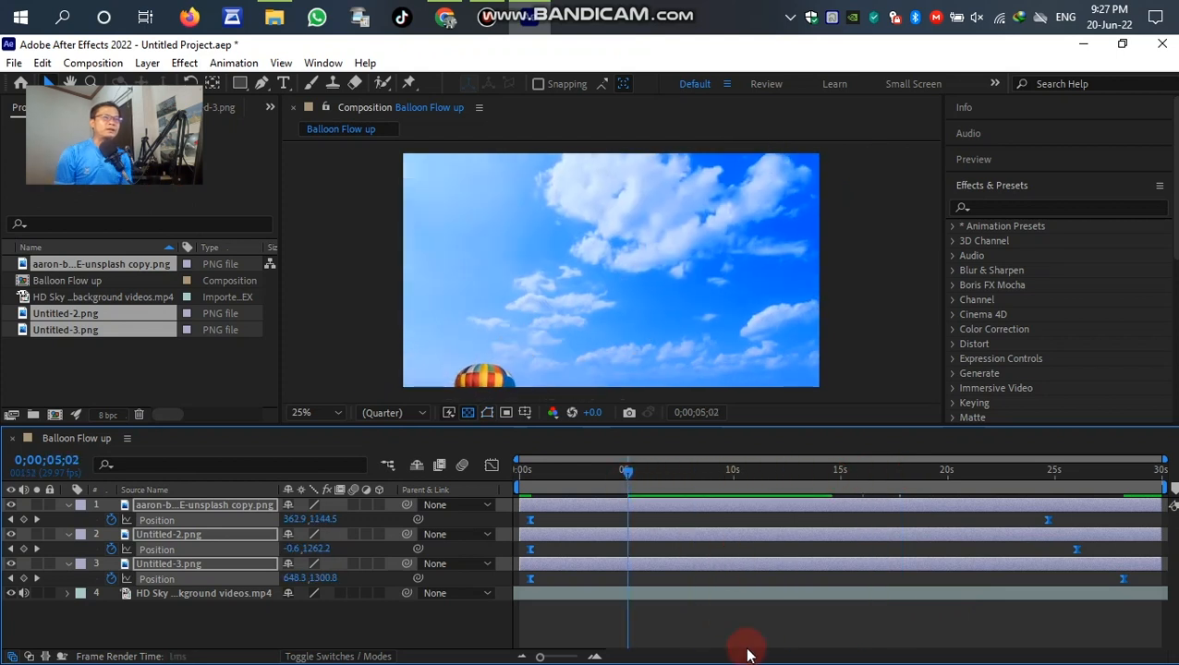